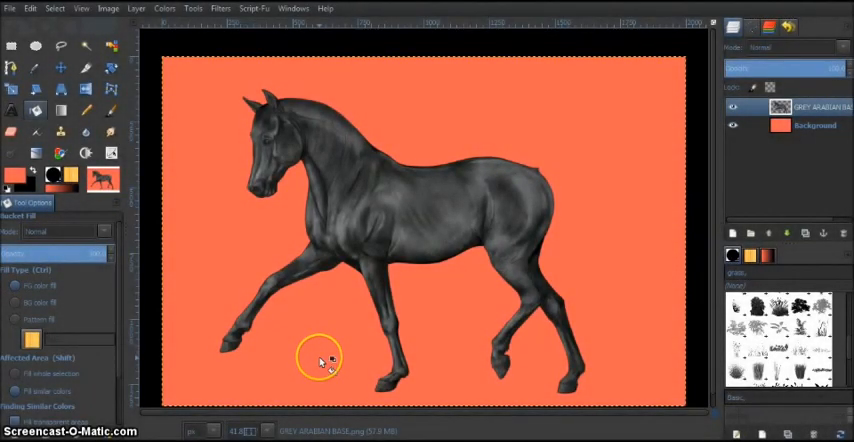
{"action": "mouse_move", "coordinate": [470, 284]}
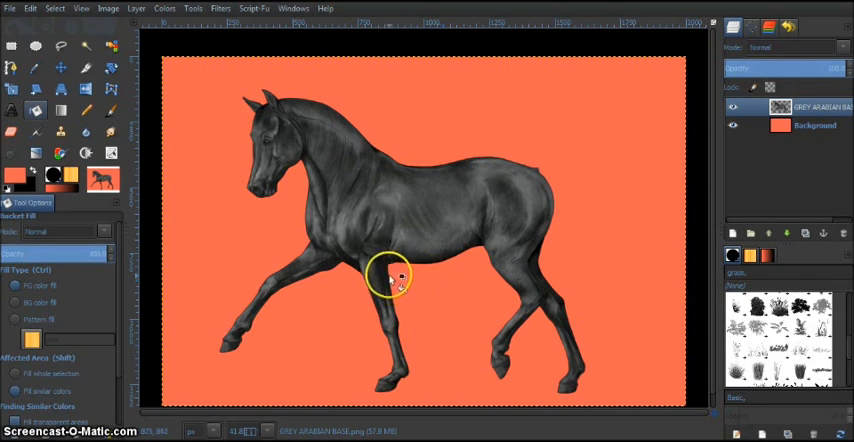
{"action": "mouse_move", "coordinate": [404, 238]}
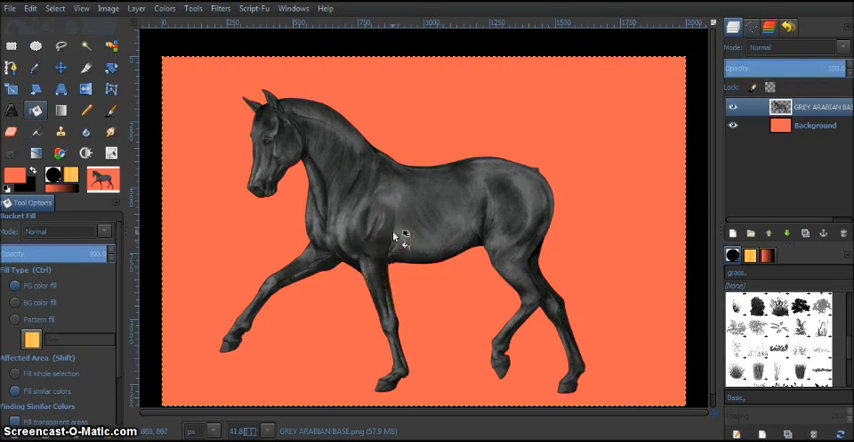
{"action": "mouse_move", "coordinate": [580, 130]}
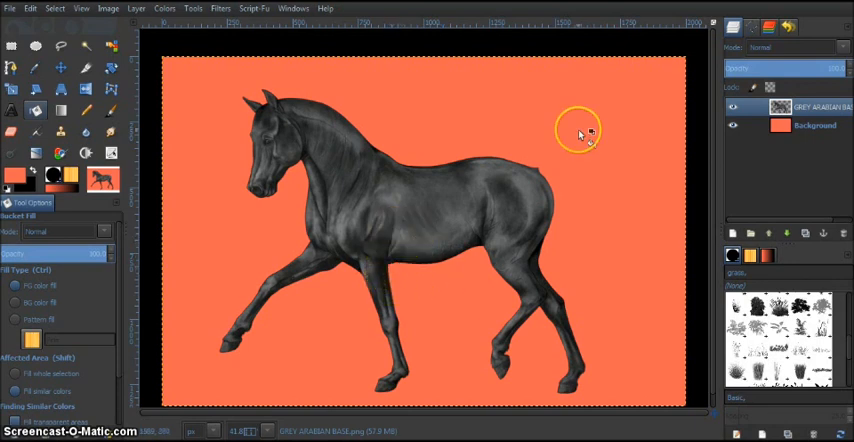
{"action": "mouse_move", "coordinate": [570, 70]}
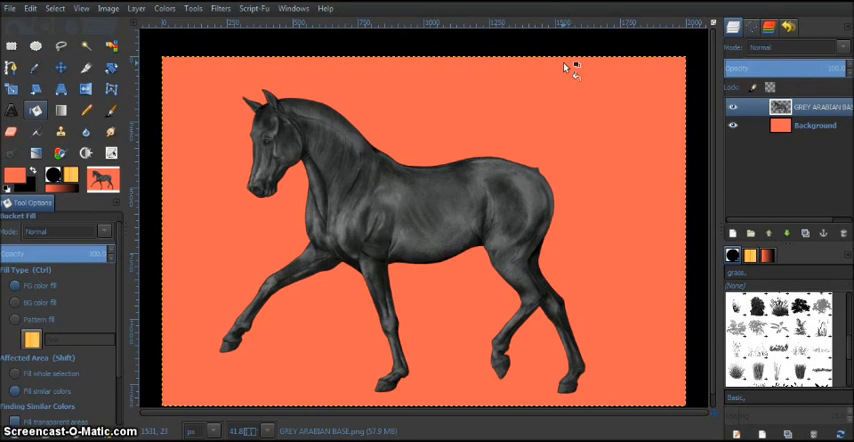
{"action": "mouse_move", "coordinate": [410, 178]}
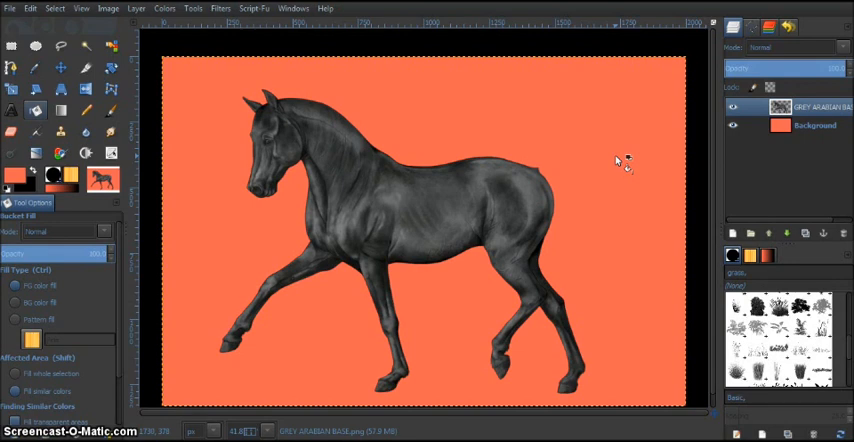
{"action": "mouse_move", "coordinate": [592, 204]}
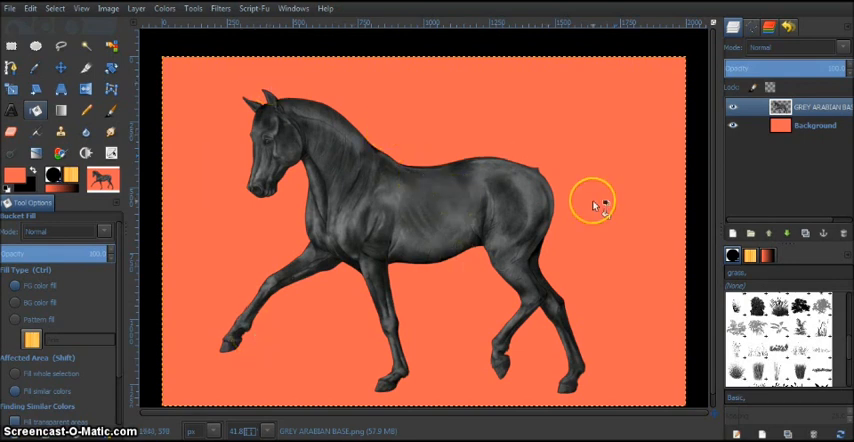
Step: Dismiss the foreground colour chooser and start Colorize on the grey horse
{"action": "left_click", "coordinate": [596, 200]}
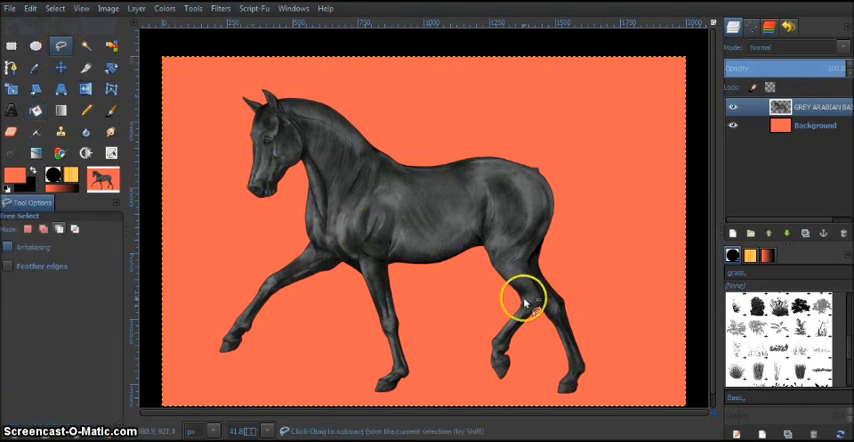
{"action": "mouse_move", "coordinate": [350, 320]}
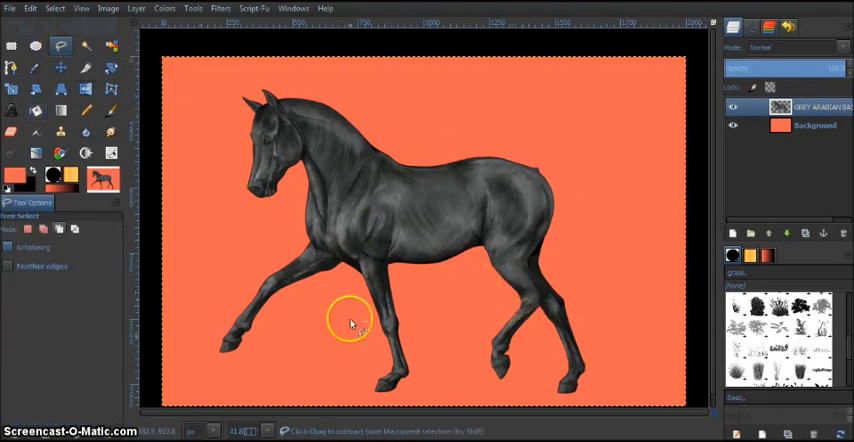
{"action": "mouse_move", "coordinate": [330, 190]}
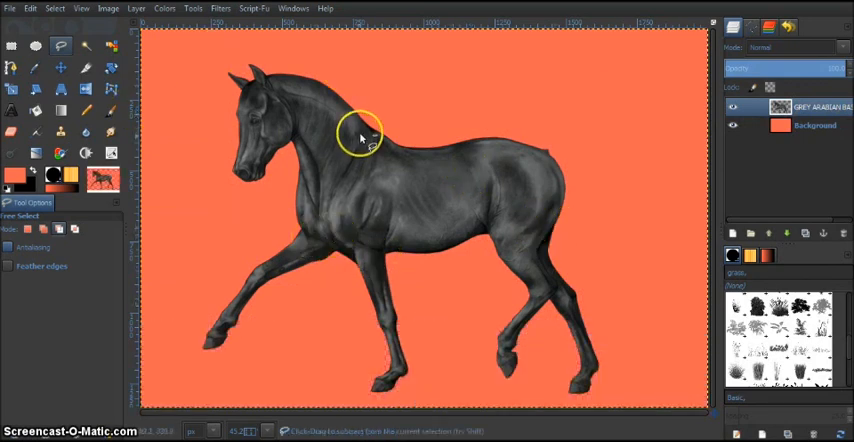
{"action": "mouse_move", "coordinate": [410, 140]}
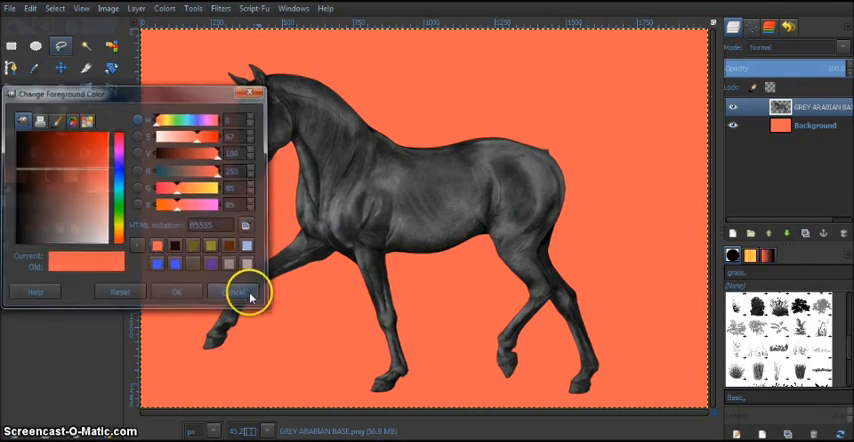
{"action": "left_click", "coordinate": [238, 292]}
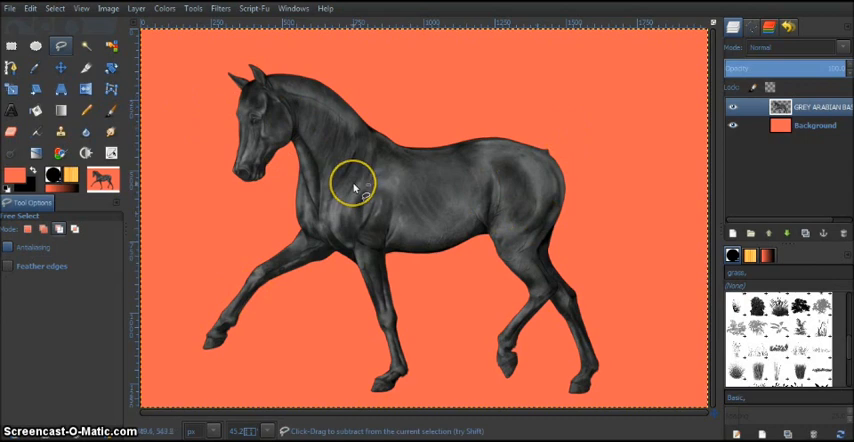
{"action": "mouse_move", "coordinate": [396, 156]}
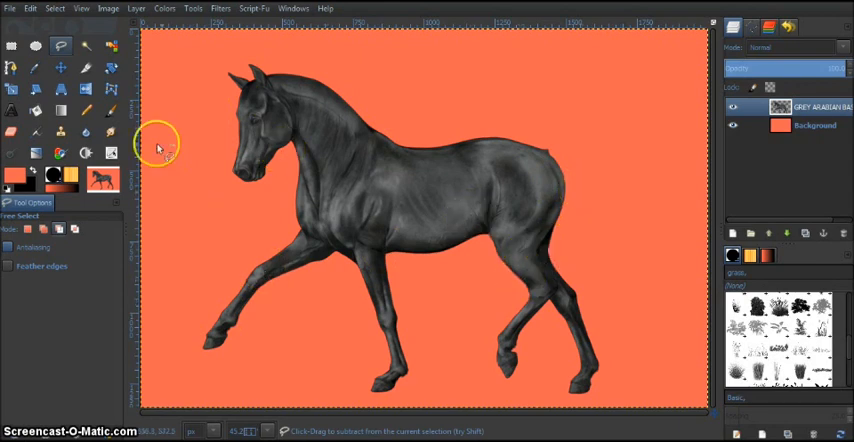
{"action": "left_click", "coordinate": [800, 108]}
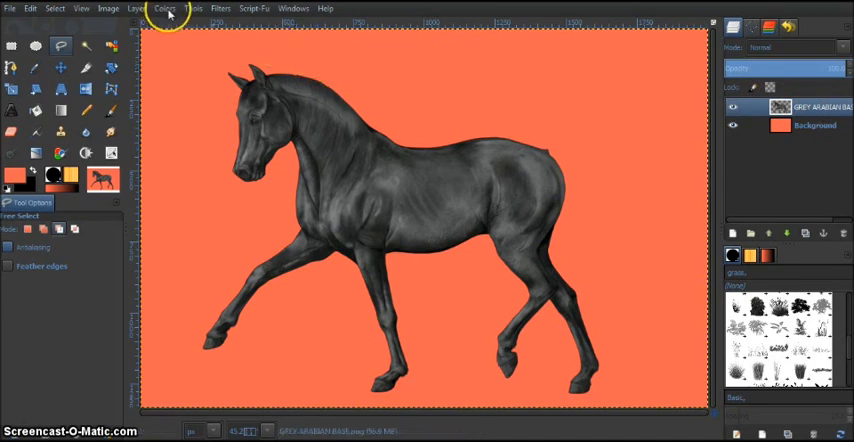
{"action": "left_click", "coordinate": [164, 8]}
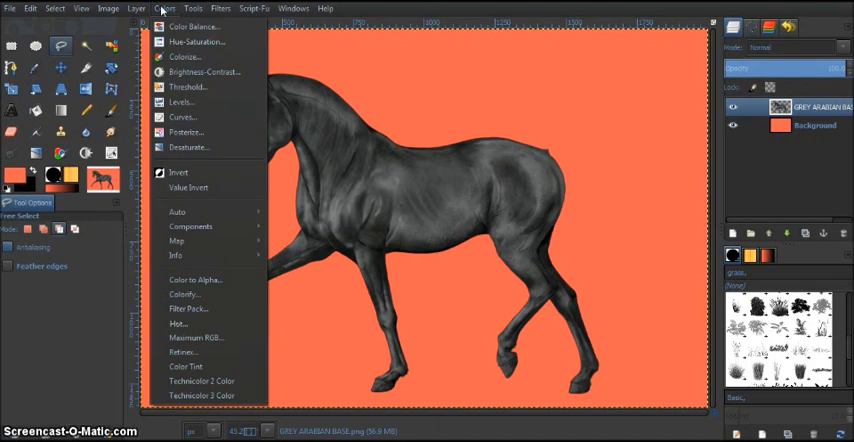
{"action": "mouse_move", "coordinate": [196, 42]}
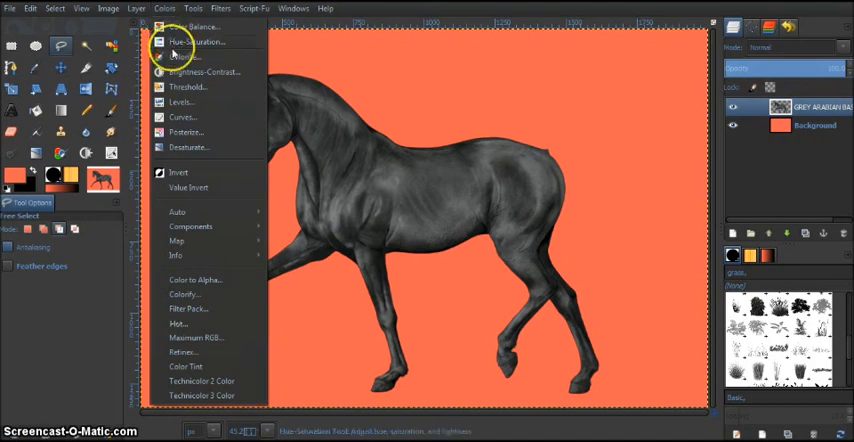
{"action": "left_click", "coordinate": [184, 294]}
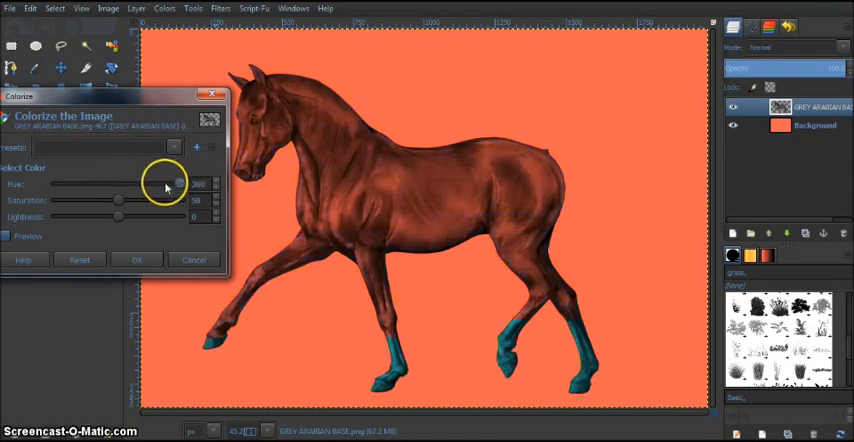
Step: Adjust Colorize hue towards red-brown, then saturation and lightness until the coat is a dark rich brown
{"action": "left_click_drag", "start_coordinate": [176, 184], "coordinate": [80, 184]}
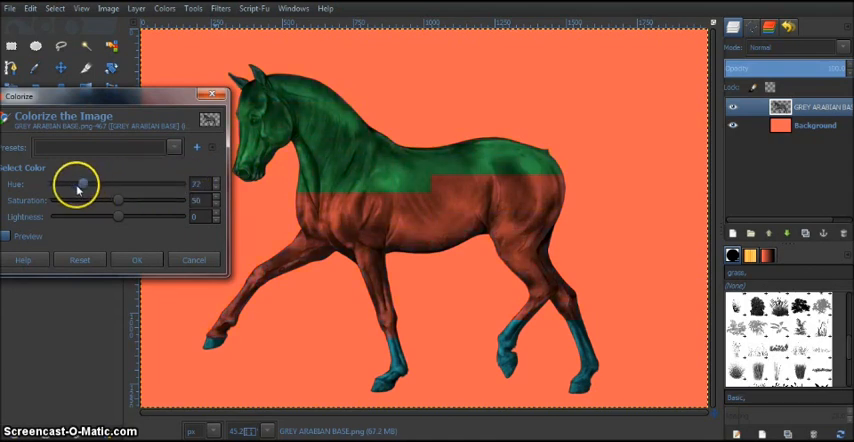
{"action": "left_click_drag", "start_coordinate": [82, 184], "coordinate": [70, 184]}
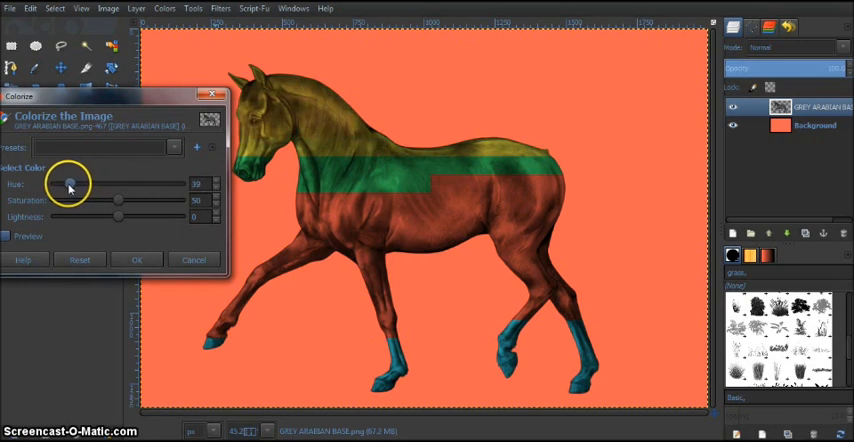
{"action": "left_click_drag", "start_coordinate": [70, 184], "coordinate": [64, 184]}
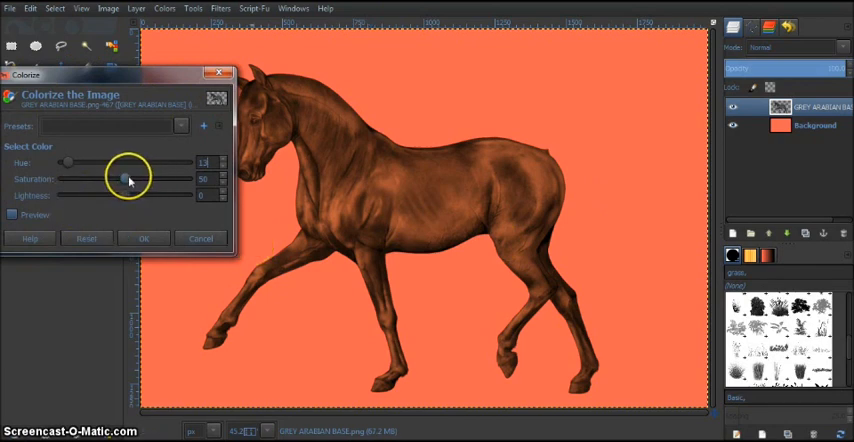
{"action": "left_click_drag", "start_coordinate": [128, 180], "coordinate": [100, 180]}
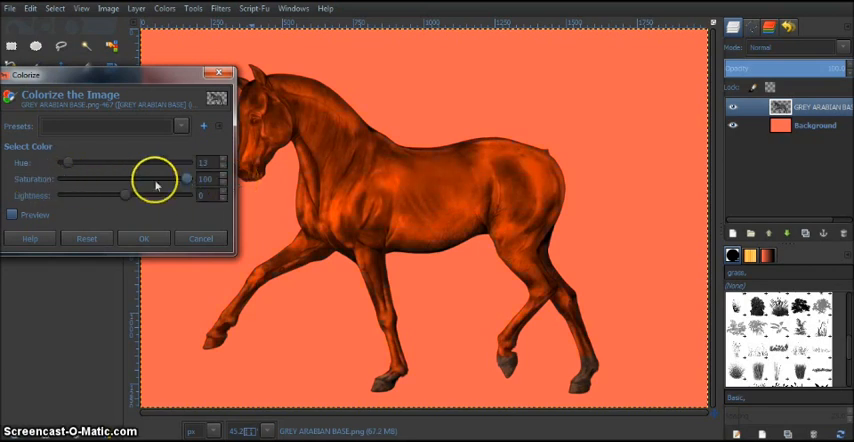
{"action": "left_click_drag", "start_coordinate": [186, 180], "coordinate": [128, 180]}
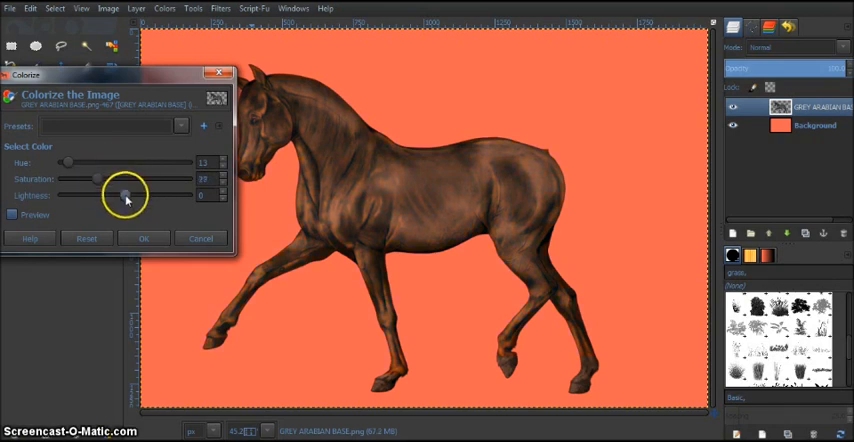
{"action": "left_click_drag", "start_coordinate": [128, 196], "coordinate": [164, 196]}
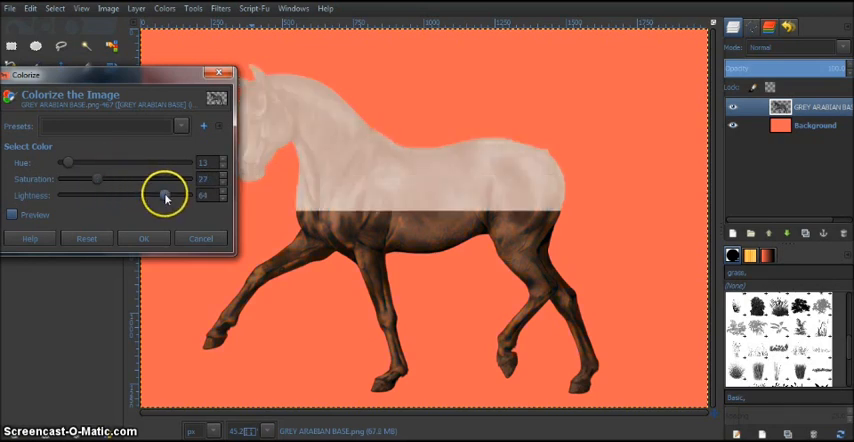
{"action": "left_click_drag", "start_coordinate": [164, 196], "coordinate": [176, 196]}
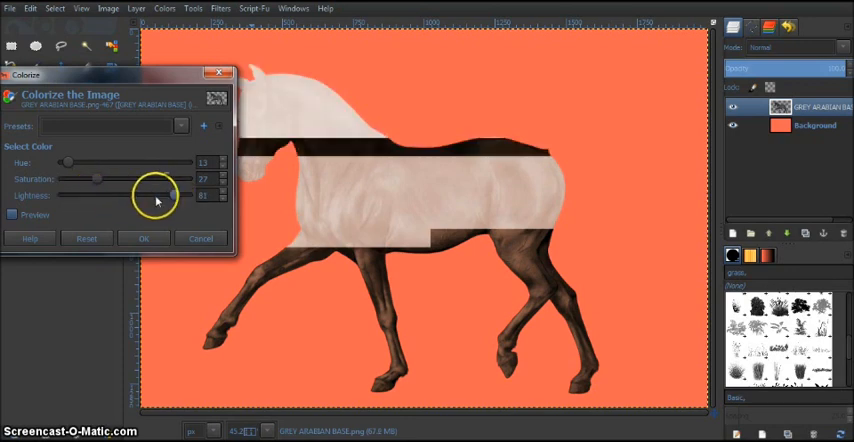
{"action": "left_click_drag", "start_coordinate": [176, 196], "coordinate": [104, 196]}
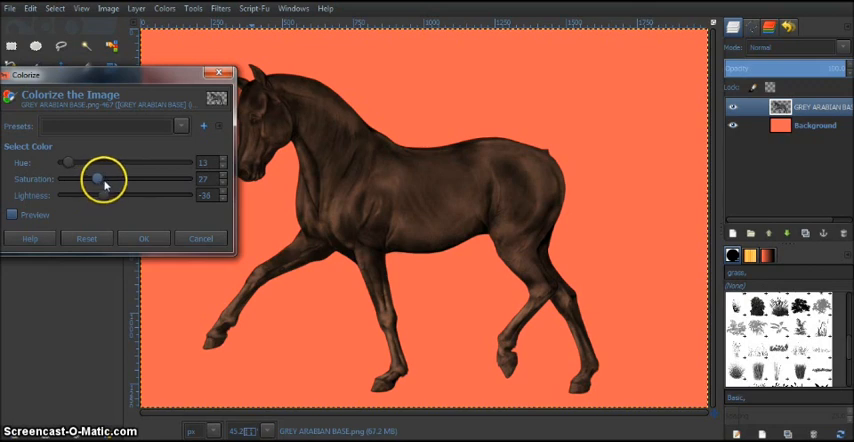
{"action": "left_click_drag", "start_coordinate": [96, 180], "coordinate": [110, 180]}
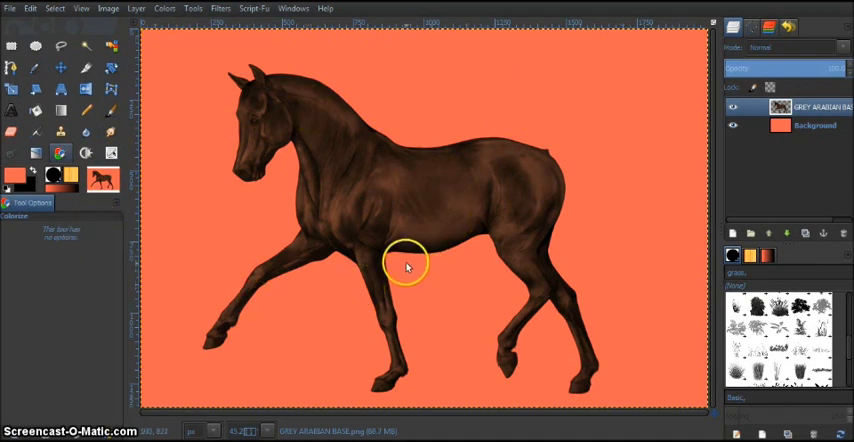
{"action": "mouse_move", "coordinate": [208, 112]}
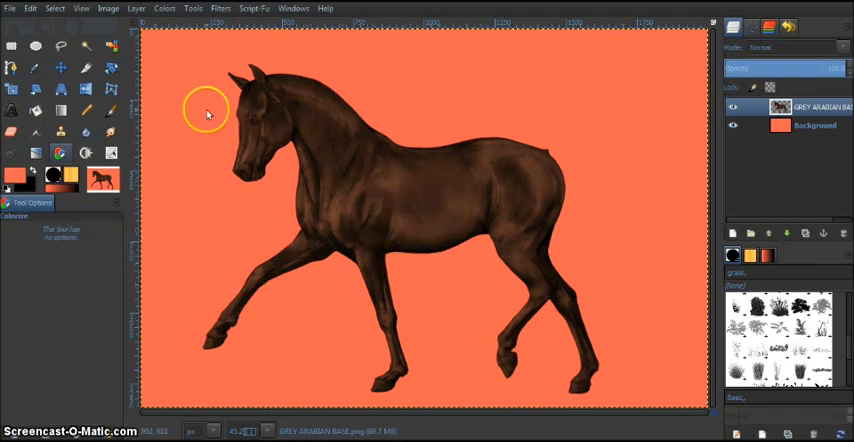
{"action": "mouse_move", "coordinate": [228, 160]}
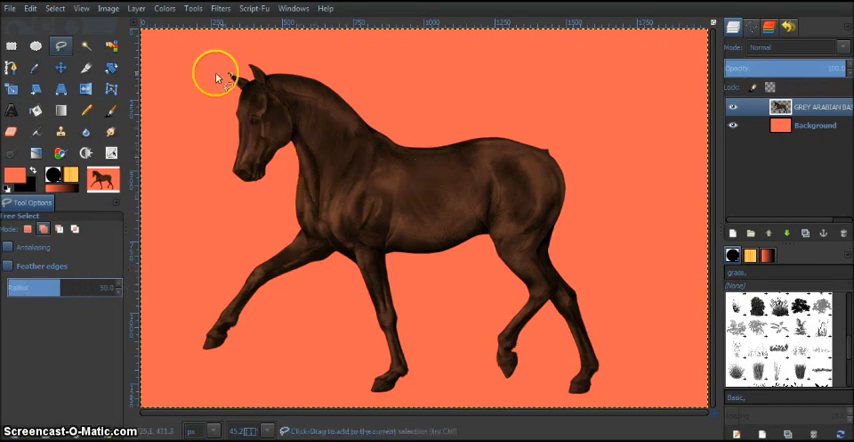
{"action": "mouse_move", "coordinate": [370, 188]}
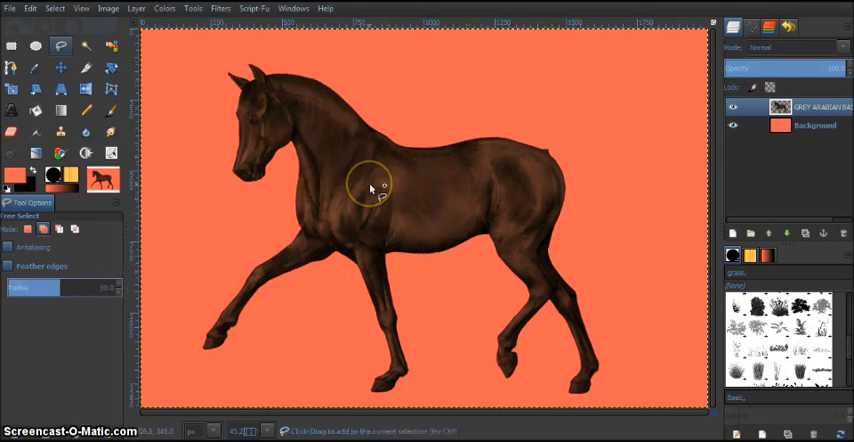
{"action": "mouse_move", "coordinate": [292, 116]}
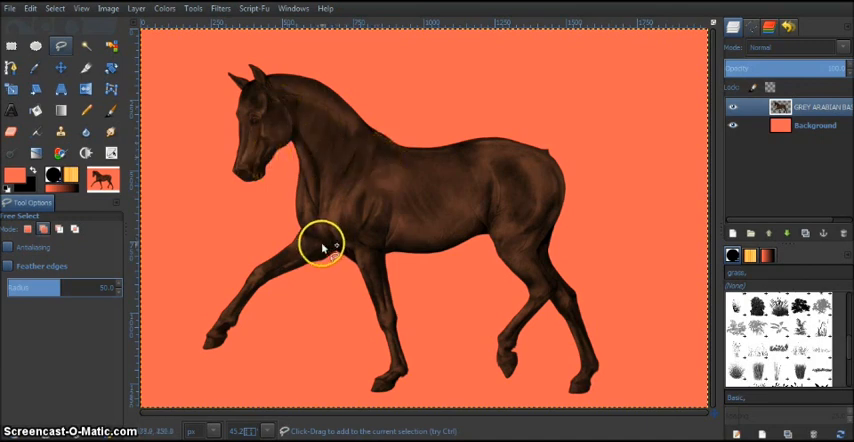
{"action": "mouse_move", "coordinate": [470, 280]}
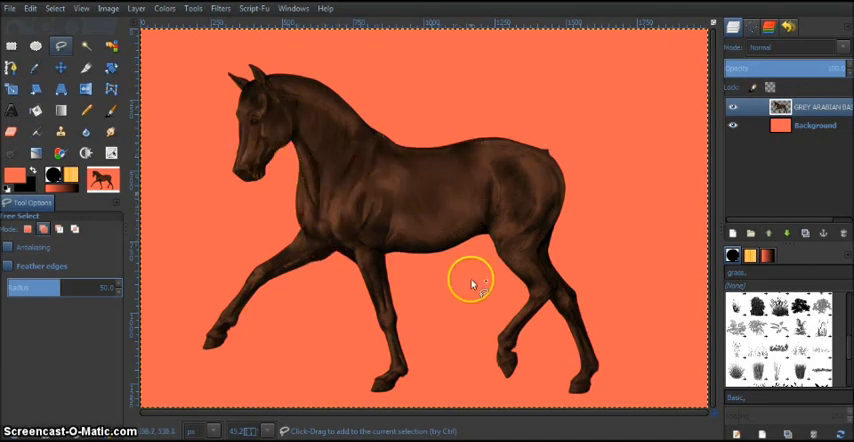
{"action": "mouse_move", "coordinate": [424, 170]}
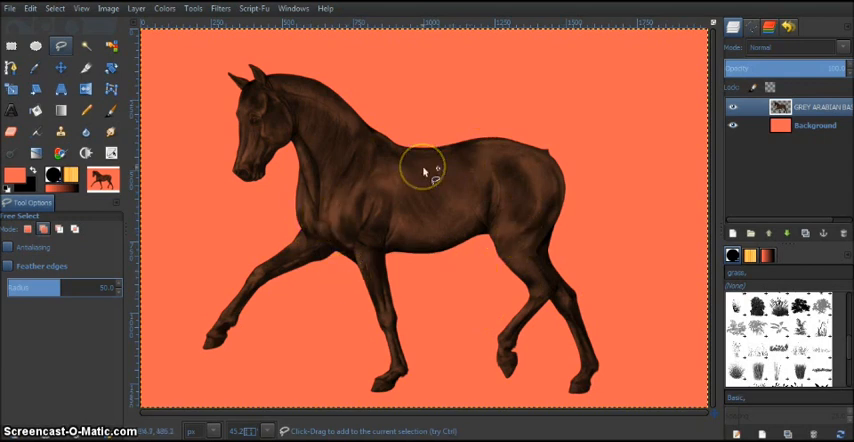
{"action": "mouse_move", "coordinate": [424, 172]}
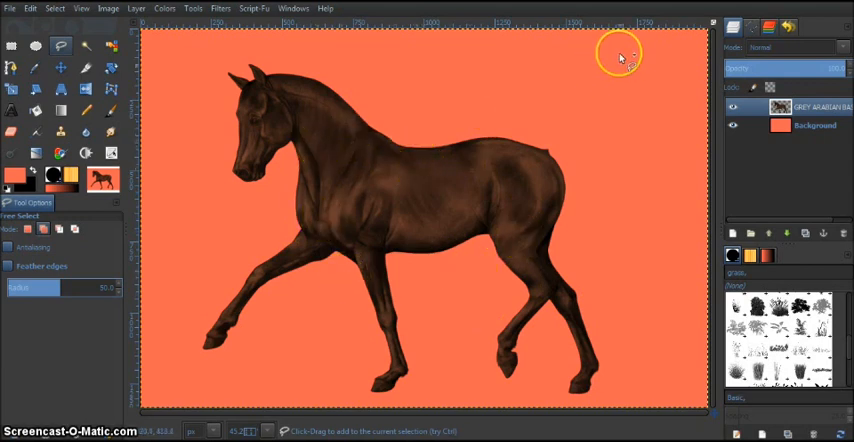
{"action": "mouse_move", "coordinate": [364, 260]}
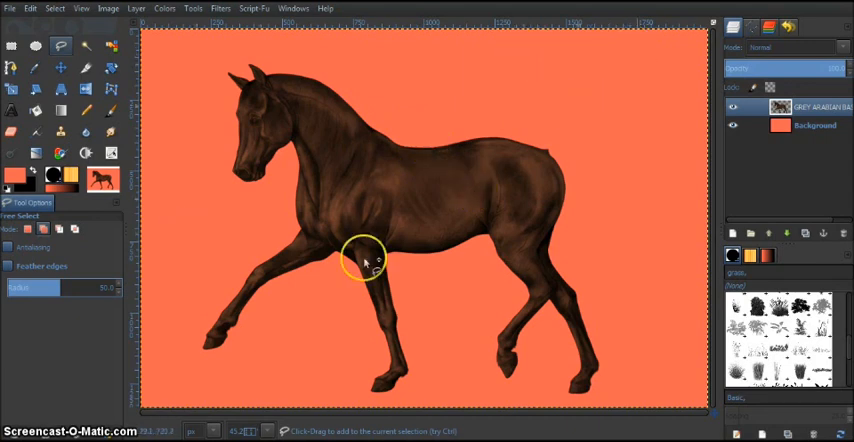
{"action": "mouse_move", "coordinate": [248, 148]}
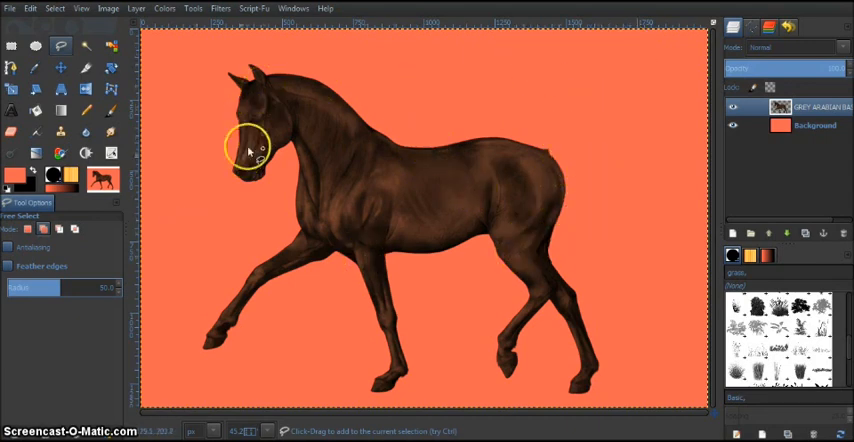
{"action": "mouse_move", "coordinate": [288, 162]}
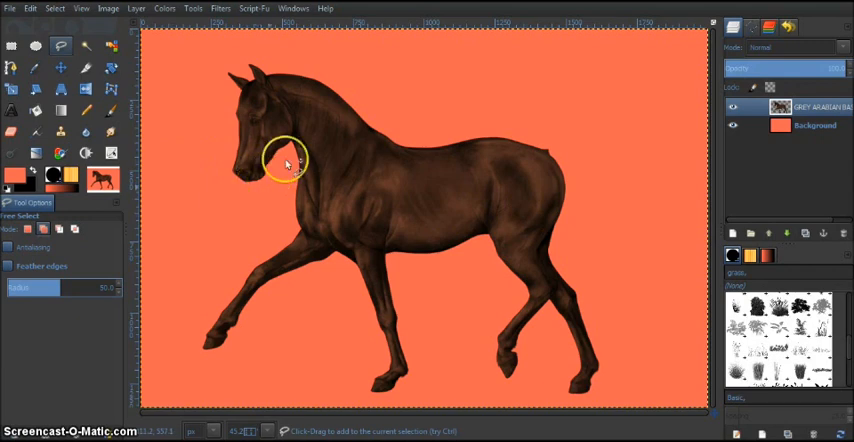
{"action": "mouse_move", "coordinate": [292, 104]}
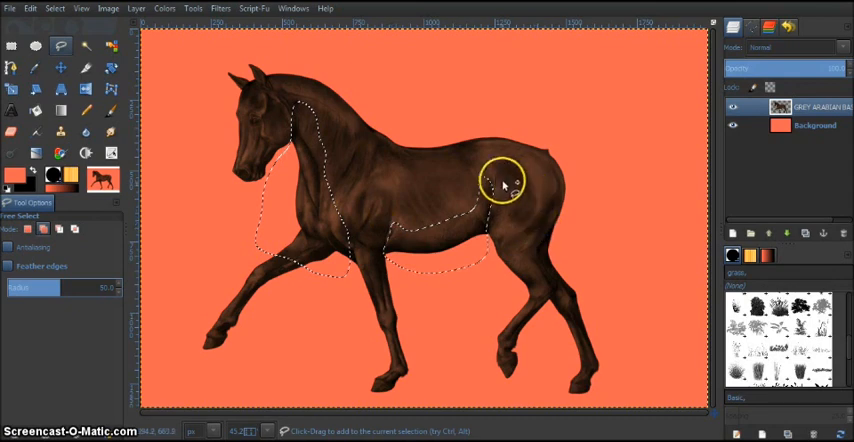
{"action": "mouse_move", "coordinate": [504, 182]}
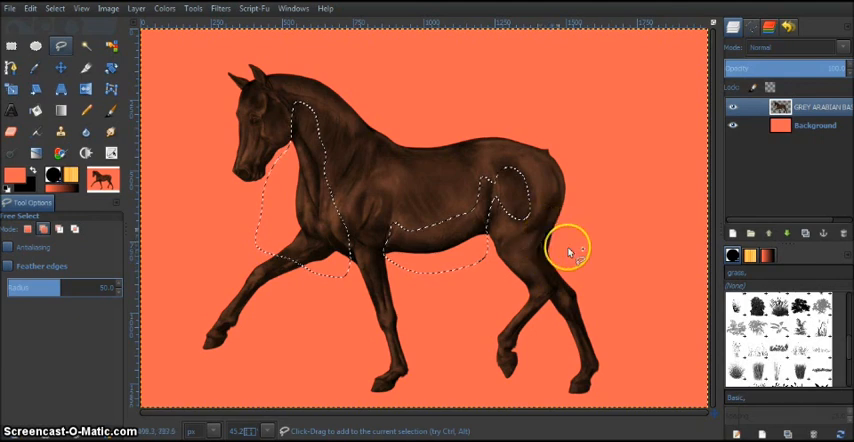
{"action": "mouse_move", "coordinate": [536, 254]}
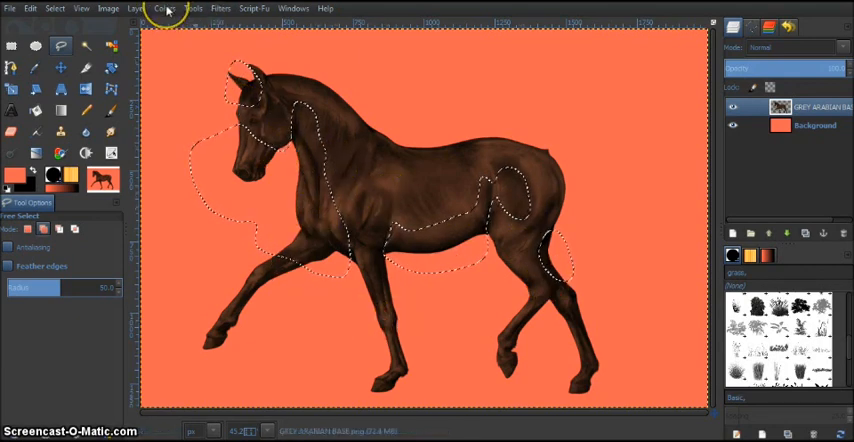
Step: Lower Lightness and fine-tune Saturation in Hue-Saturation to darken the selected shaded body areas
{"action": "left_click", "coordinate": [164, 8]}
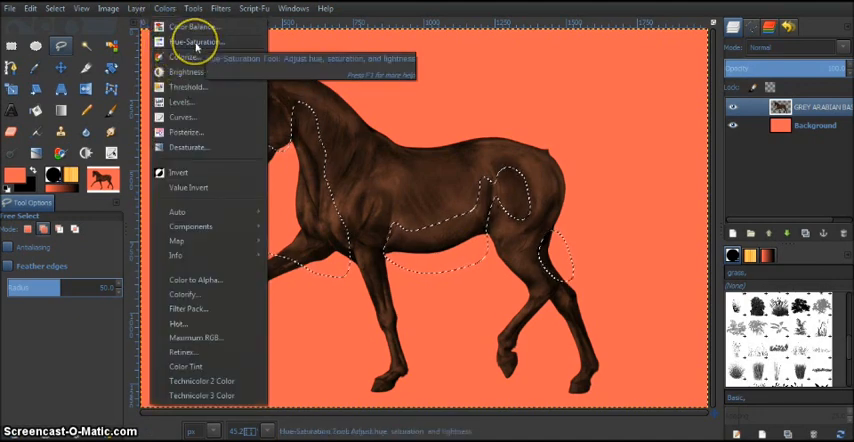
{"action": "left_click", "coordinate": [196, 42]}
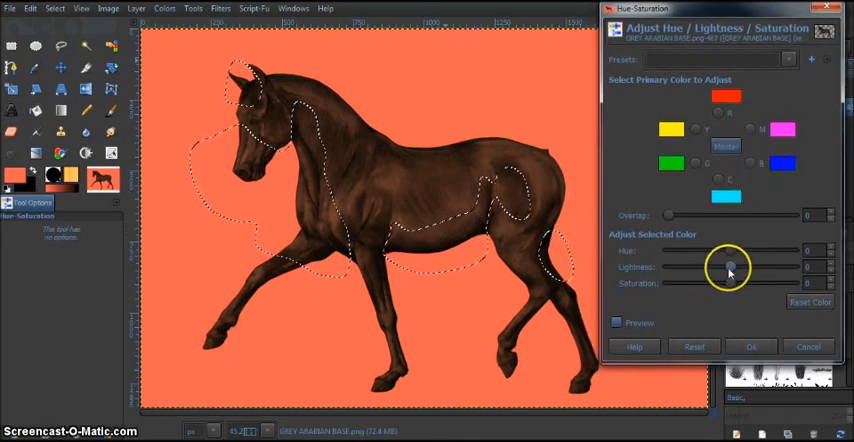
{"action": "left_click_drag", "start_coordinate": [730, 268], "coordinate": [718, 268]}
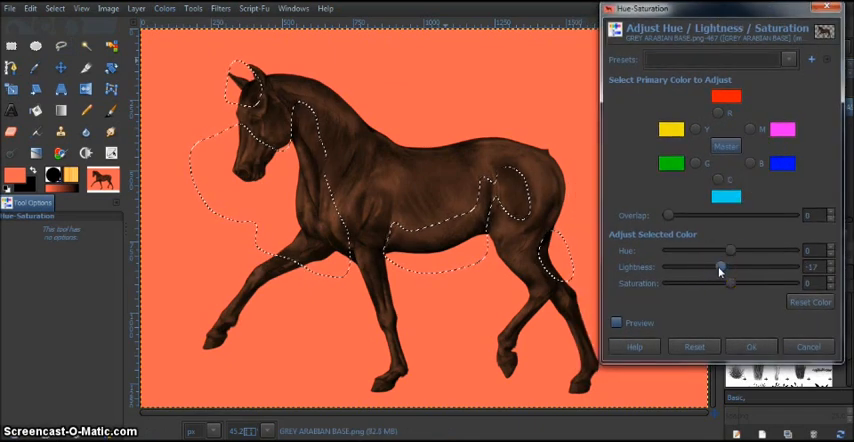
{"action": "left_click_drag", "start_coordinate": [720, 268], "coordinate": [712, 268]}
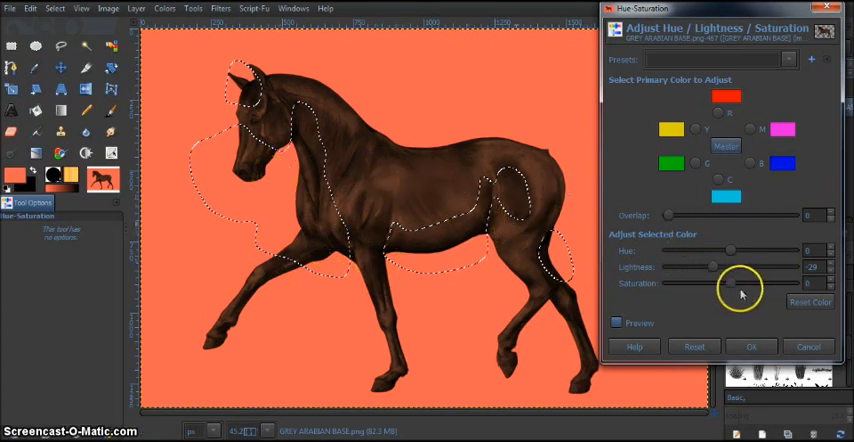
{"action": "left_click_drag", "start_coordinate": [744, 284], "coordinate": [728, 284]}
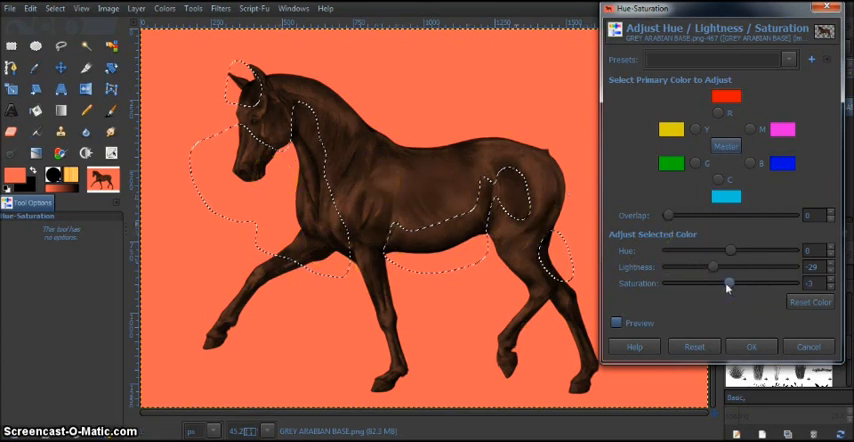
{"action": "left_click_drag", "start_coordinate": [728, 284], "coordinate": [724, 284]}
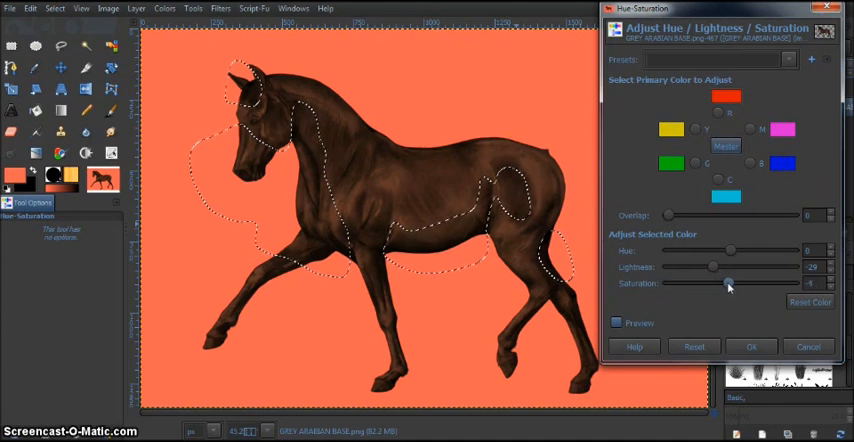
{"action": "left_click_drag", "start_coordinate": [728, 284], "coordinate": [732, 284]}
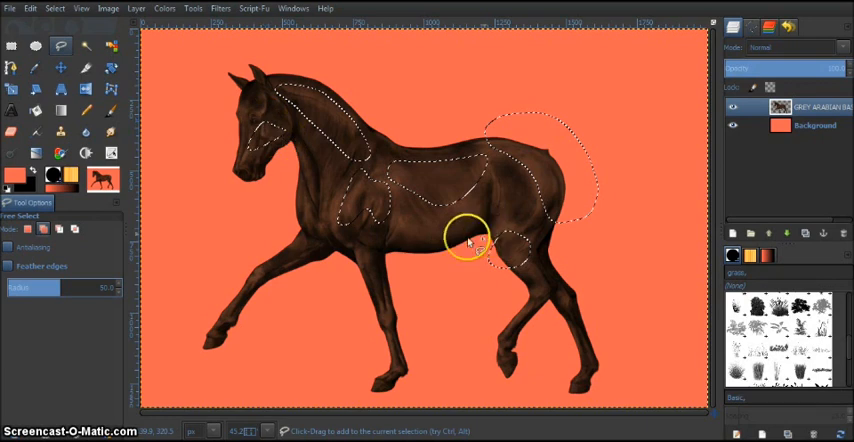
{"action": "mouse_move", "coordinate": [382, 76]}
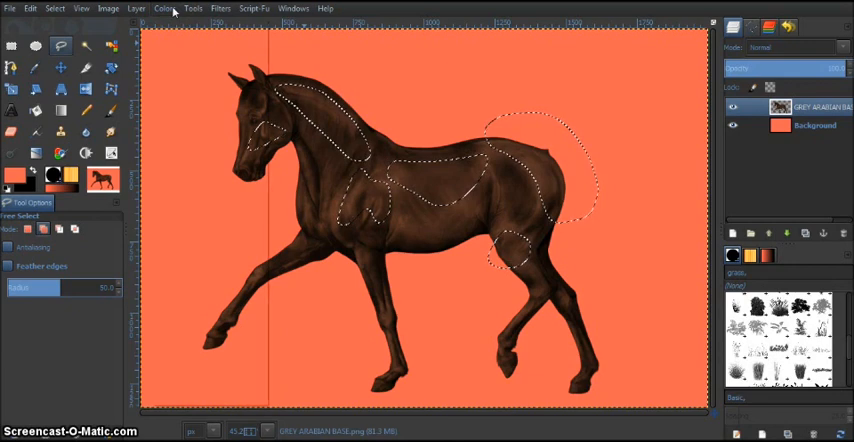
Step: Tune Lightness in Hue-Saturation for the selected neck, back and rump, and apply it
{"action": "left_click", "coordinate": [164, 8]}
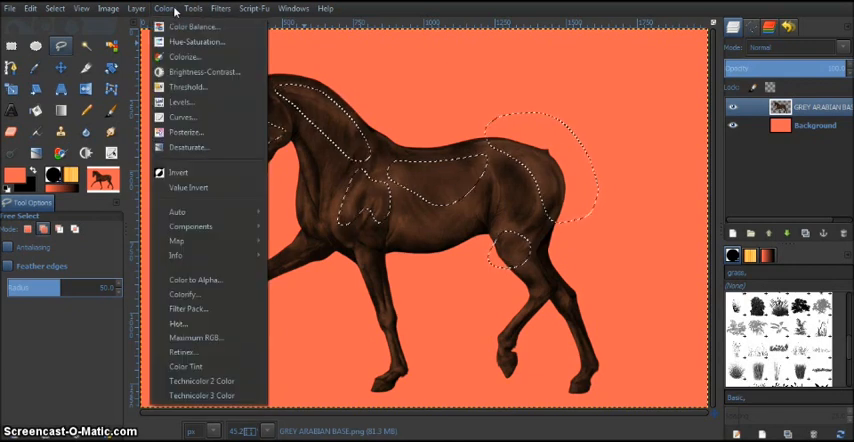
{"action": "left_click", "coordinate": [196, 40]}
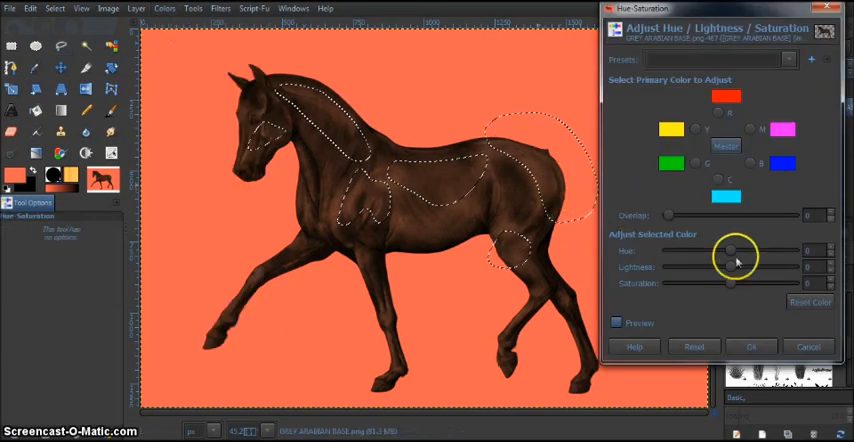
{"action": "left_click_drag", "start_coordinate": [730, 268], "coordinate": [742, 268]}
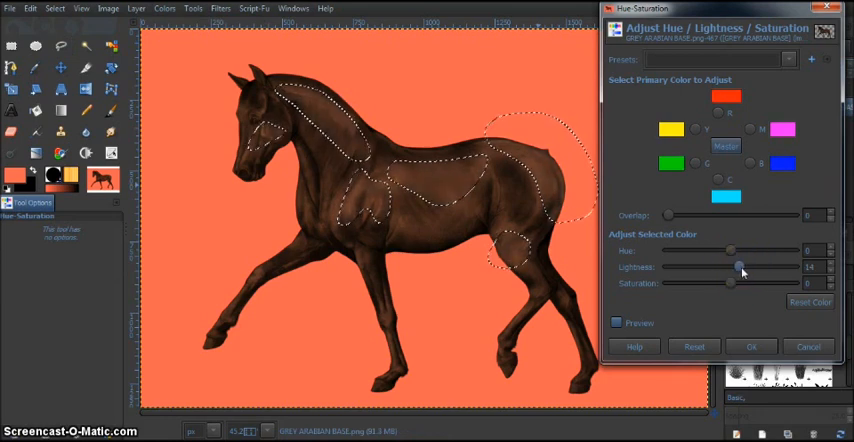
{"action": "left_click_drag", "start_coordinate": [750, 268], "coordinate": [740, 268]}
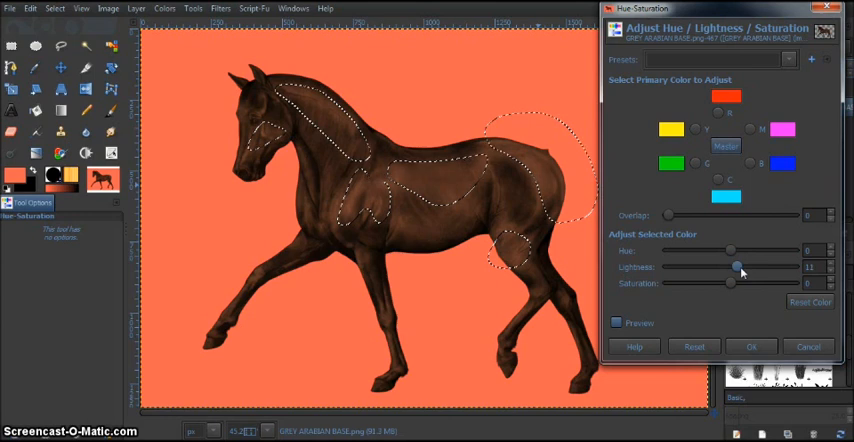
{"action": "left_click_drag", "start_coordinate": [744, 268], "coordinate": [712, 268]}
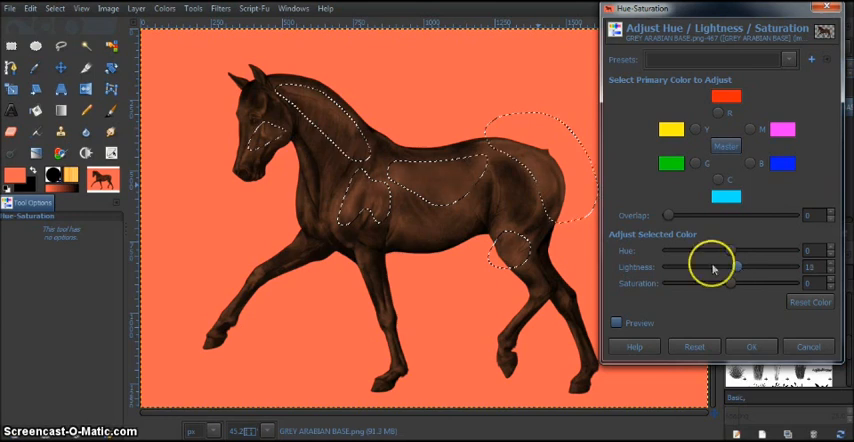
{"action": "mouse_move", "coordinate": [356, 158]}
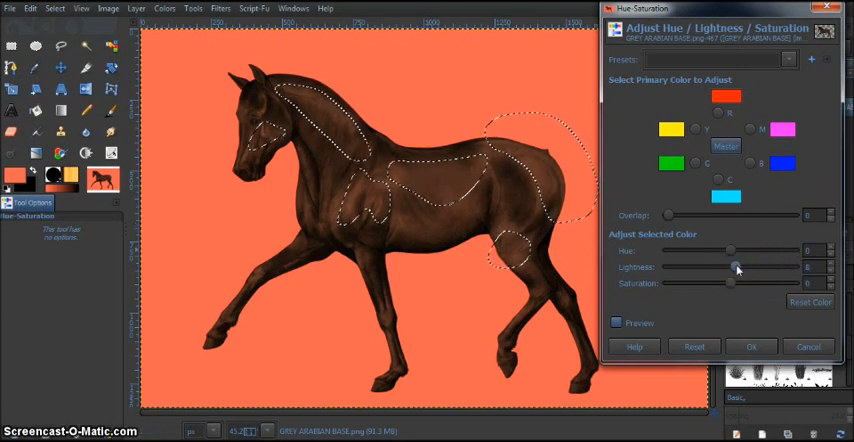
{"action": "left_click_drag", "start_coordinate": [730, 268], "coordinate": [738, 268]}
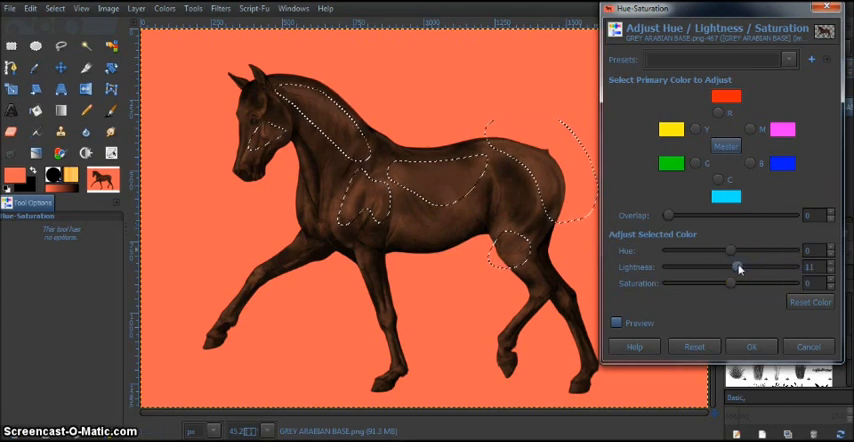
{"action": "left_click", "coordinate": [616, 324]}
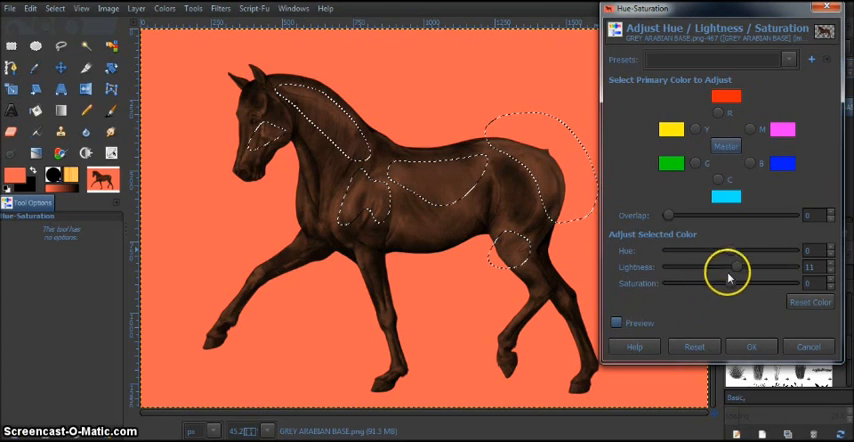
Step: Lower Lightness once more on the body selection and apply the darkening
{"action": "left_click_drag", "start_coordinate": [740, 268], "coordinate": [732, 268]}
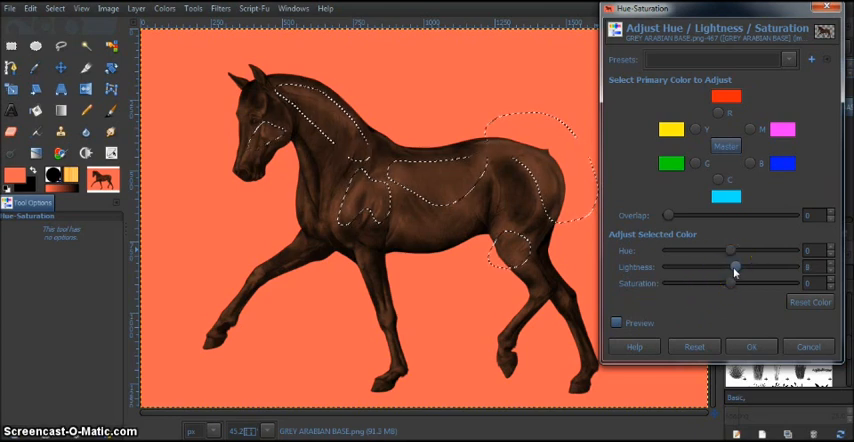
{"action": "left_click", "coordinate": [752, 348]}
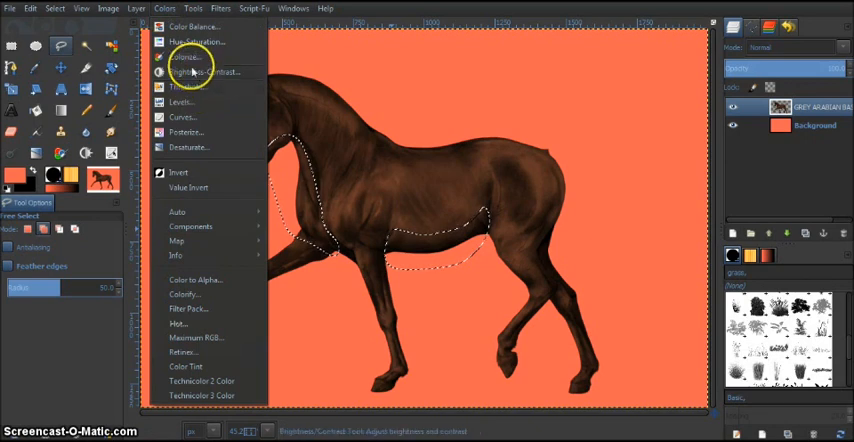
Step: Reduce Lightness in Hue-Saturation to shade the chest and belly, and apply it
{"action": "left_click", "coordinate": [196, 42]}
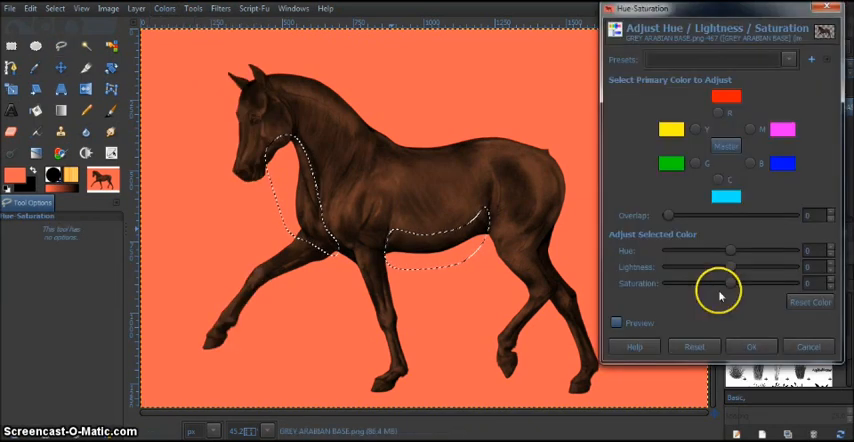
{"action": "left_click_drag", "start_coordinate": [730, 268], "coordinate": [716, 268]}
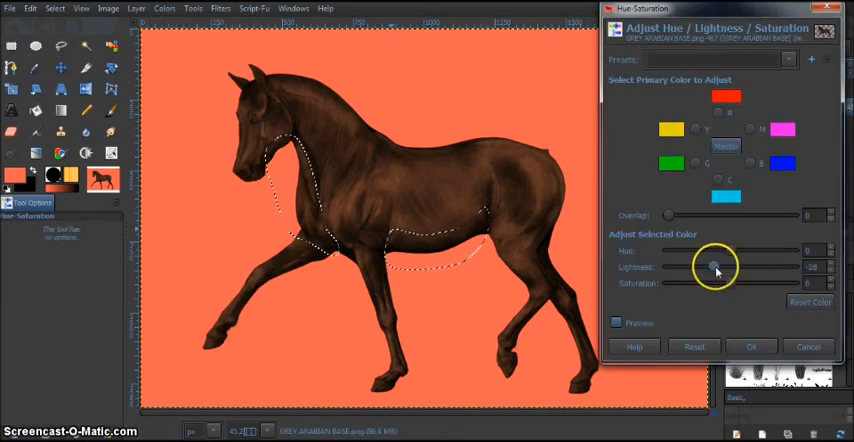
{"action": "left_click_drag", "start_coordinate": [716, 268], "coordinate": [708, 268]}
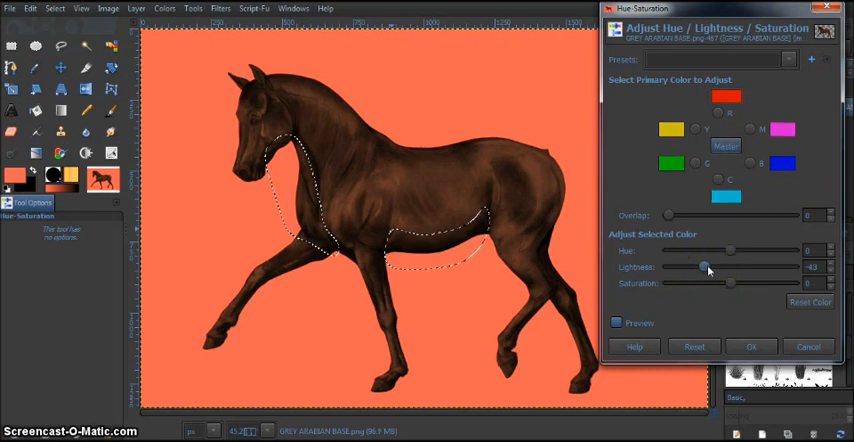
{"action": "left_click", "coordinate": [752, 348]}
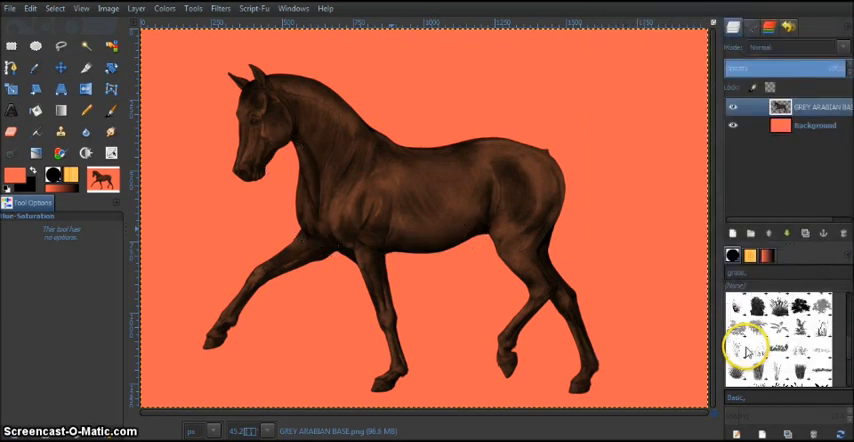
{"action": "mouse_move", "coordinate": [540, 120]}
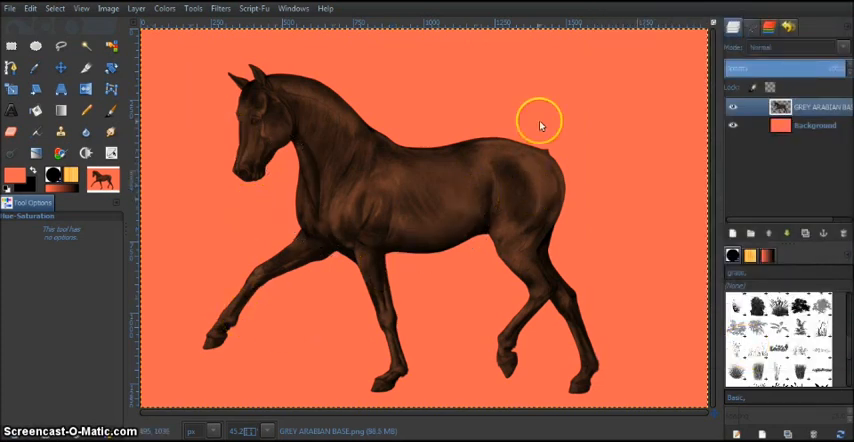
{"action": "mouse_move", "coordinate": [296, 148]}
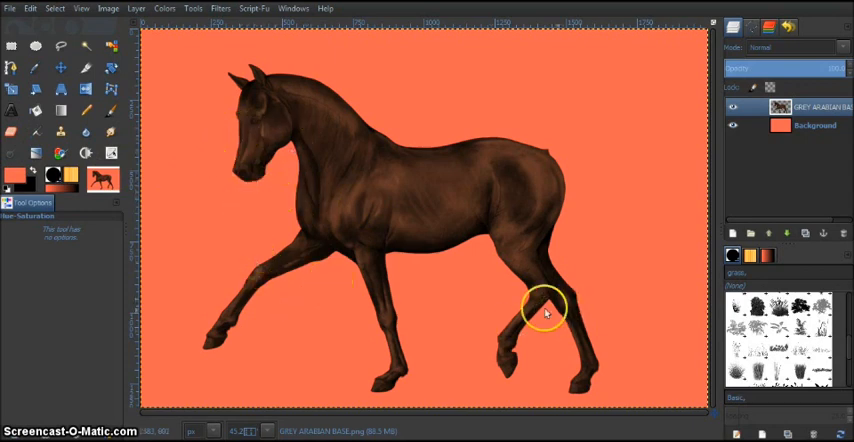
{"action": "mouse_move", "coordinate": [420, 136]}
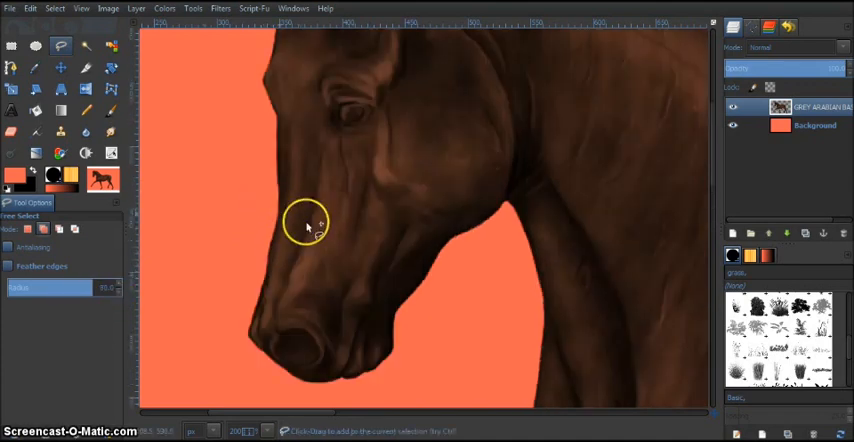
{"action": "mouse_move", "coordinate": [204, 276]}
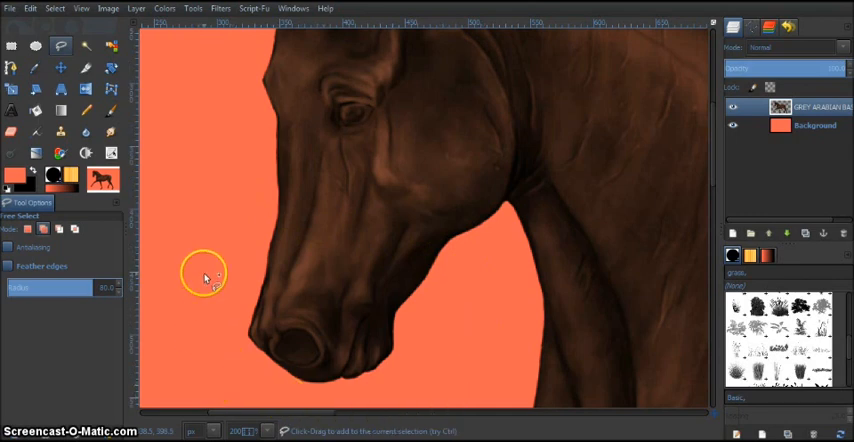
Step: Mark an oval selection around the horse's muzzle
{"action": "left_click", "coordinate": [276, 218]}
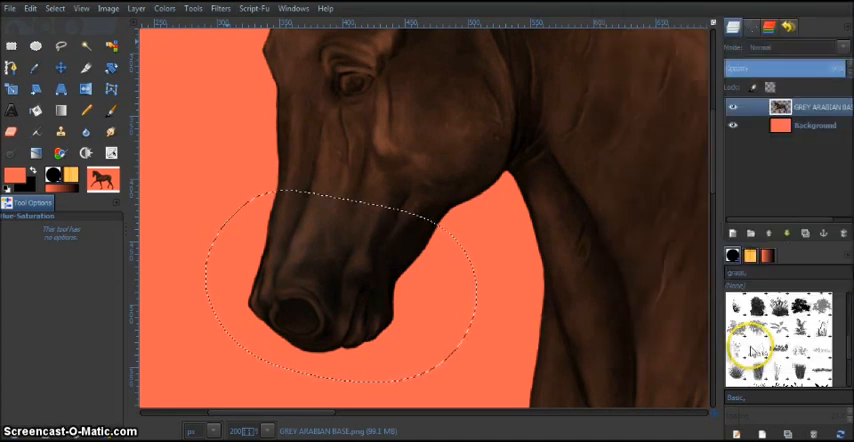
{"action": "left_click", "coordinate": [64, 48]}
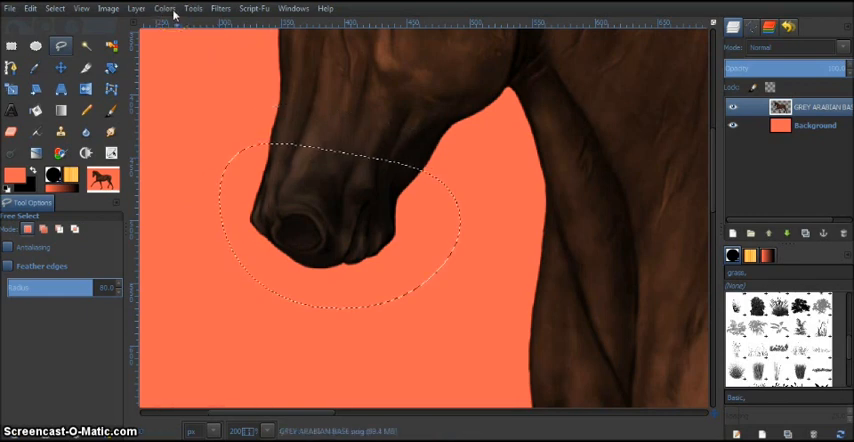
Step: Darken the muzzle with a Hue-Saturation lightness reduction and apply it
{"action": "left_click", "coordinate": [164, 8]}
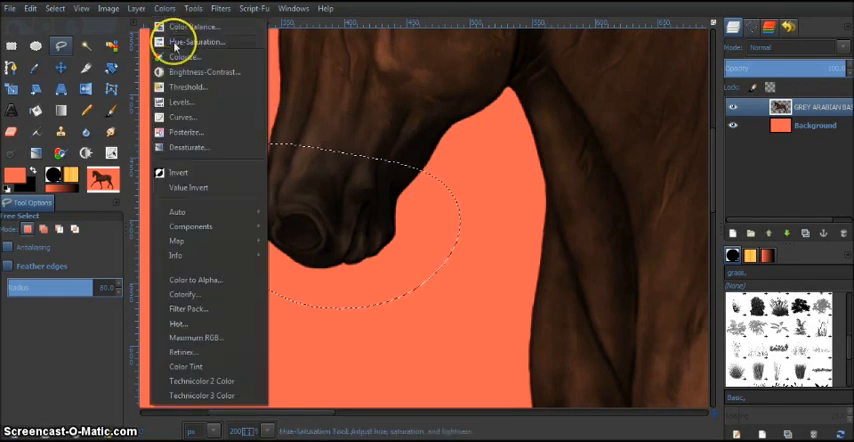
{"action": "left_click", "coordinate": [196, 42]}
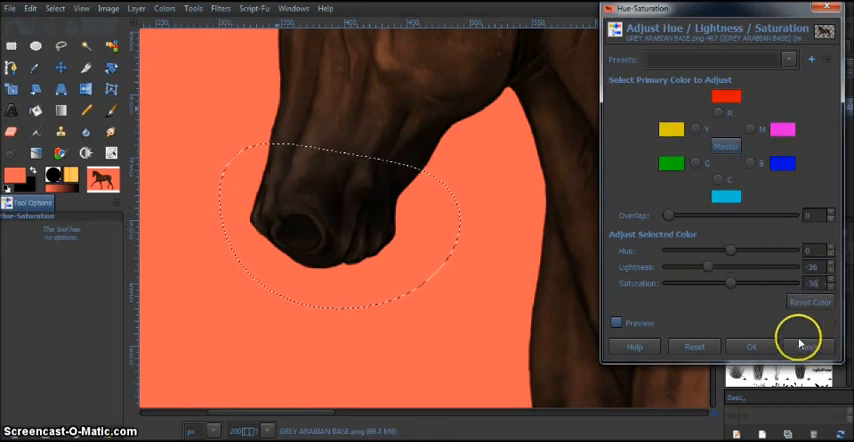
{"action": "left_click", "coordinate": [752, 346]}
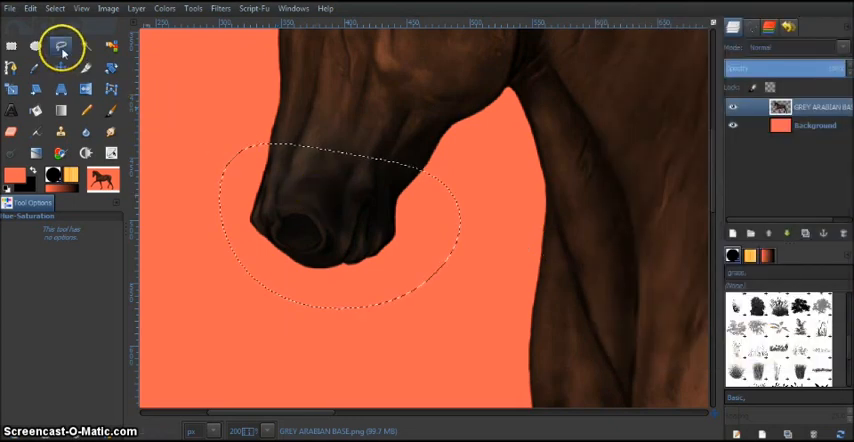
Step: Select smaller mouth and chin areas and darken each with colour adjustments
{"action": "left_click", "coordinate": [60, 46]}
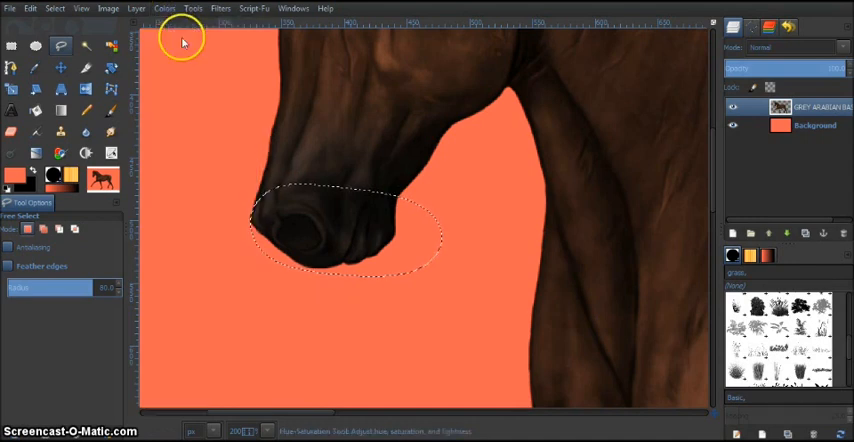
{"action": "left_click", "coordinate": [164, 8]}
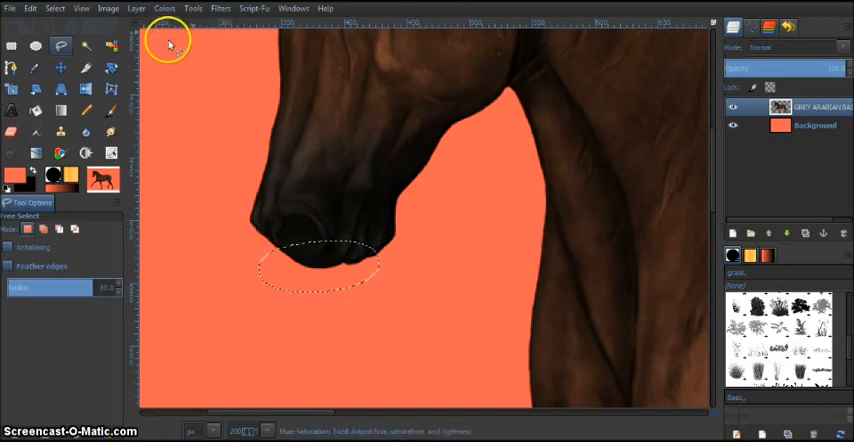
{"action": "left_click", "coordinate": [164, 8]}
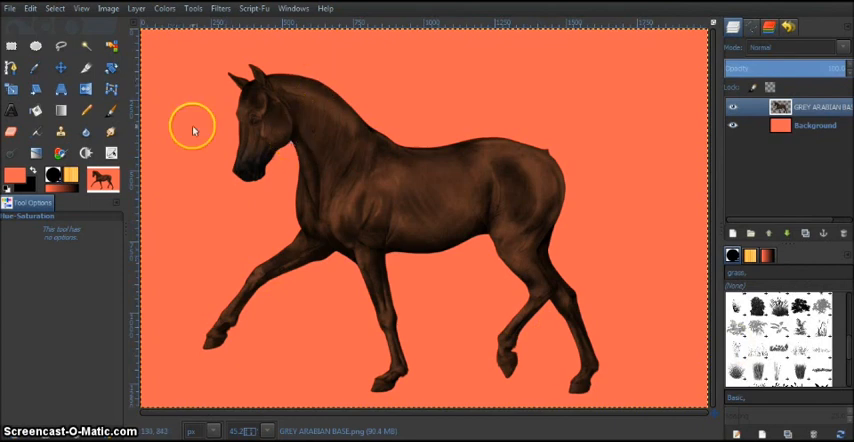
{"action": "mouse_move", "coordinate": [264, 128]}
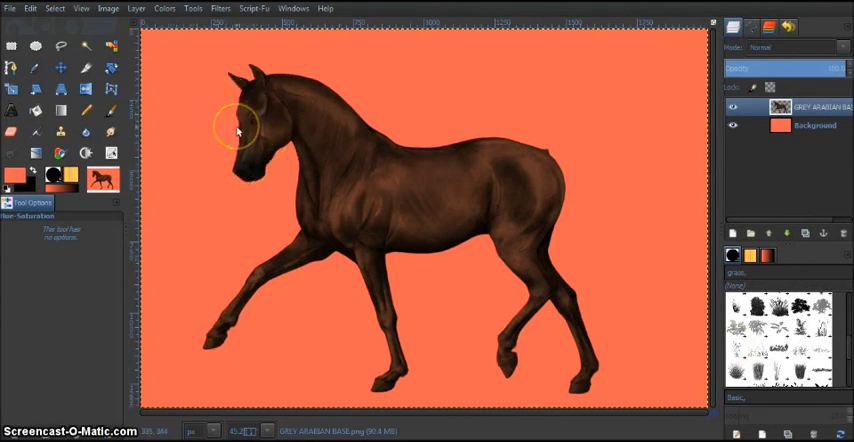
{"action": "mouse_move", "coordinate": [248, 124]}
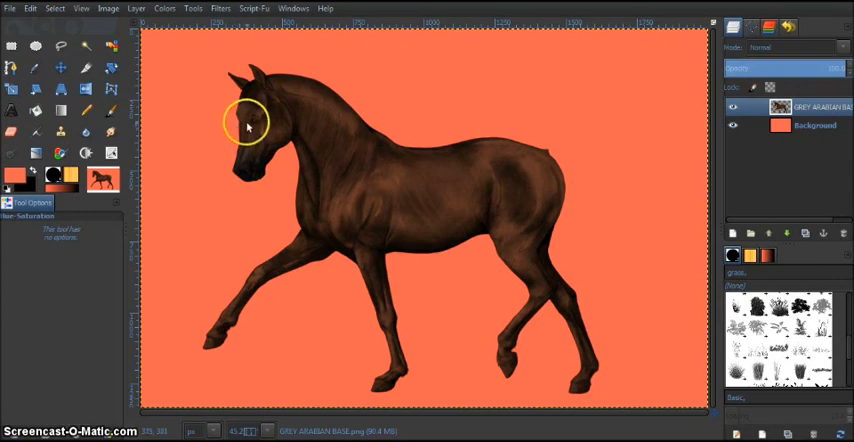
{"action": "mouse_move", "coordinate": [280, 104]}
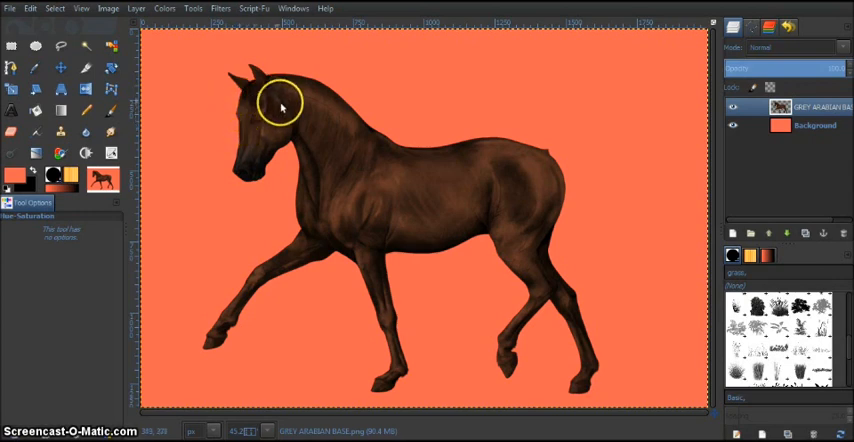
{"action": "mouse_move", "coordinate": [260, 116]}
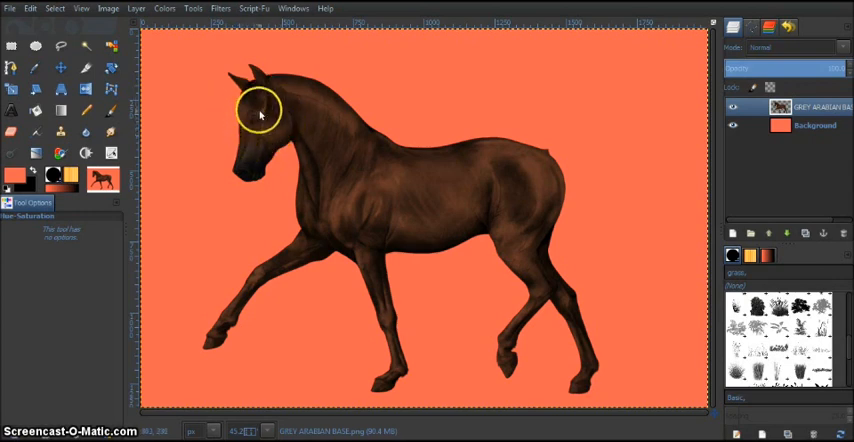
{"action": "mouse_move", "coordinate": [384, 320]}
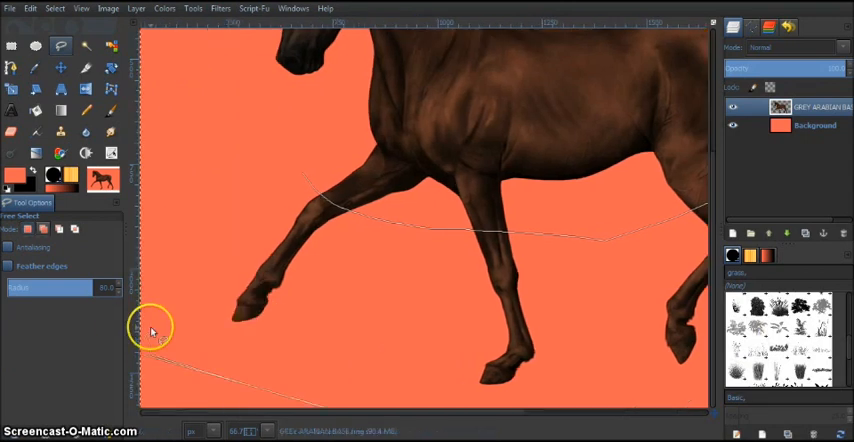
Step: Place freehand points around the lower front legs and hooves and close the selection
{"action": "left_click", "coordinate": [304, 178]}
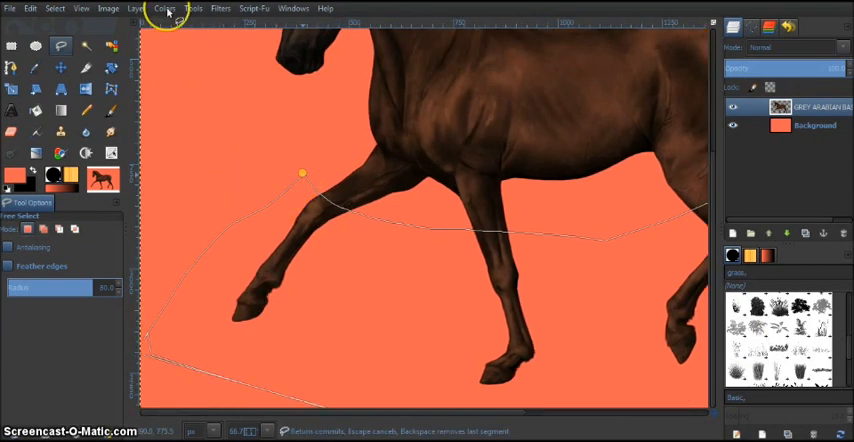
{"action": "left_click", "coordinate": [164, 8]}
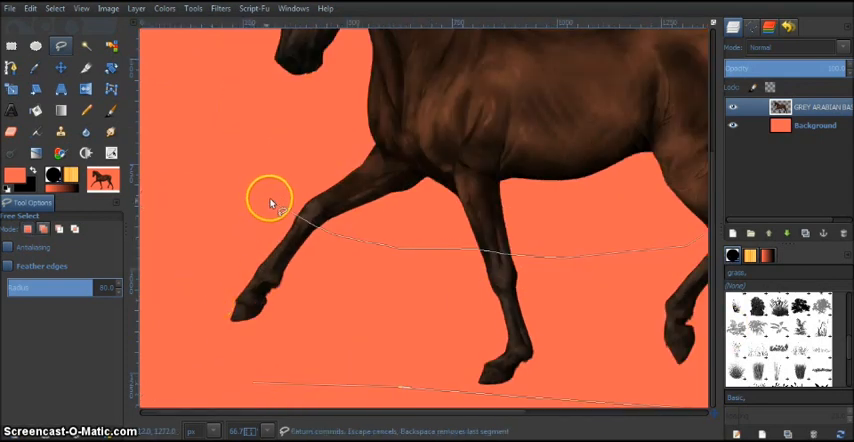
{"action": "left_click", "coordinate": [272, 204]}
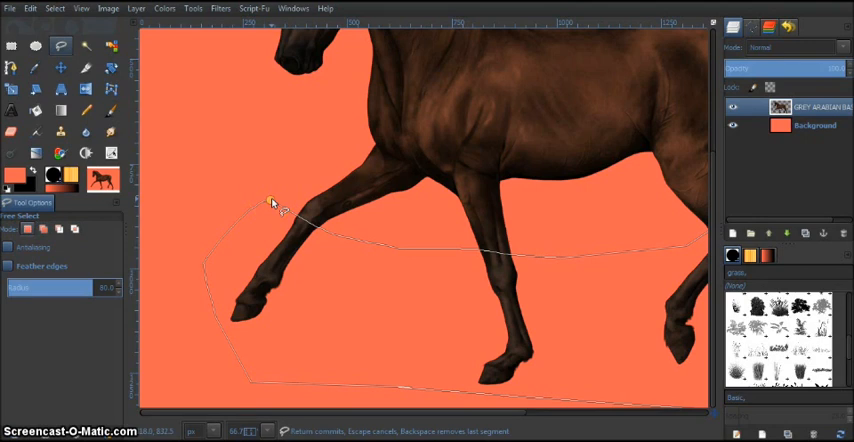
{"action": "key", "text": "Return"}
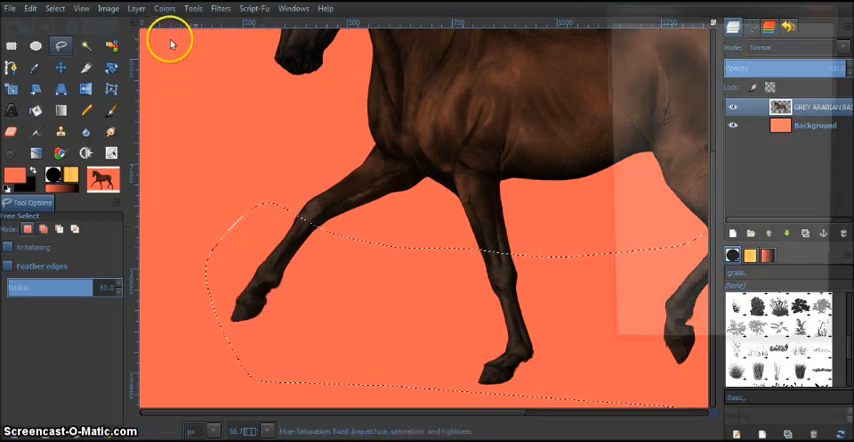
{"action": "left_click", "coordinate": [164, 8]}
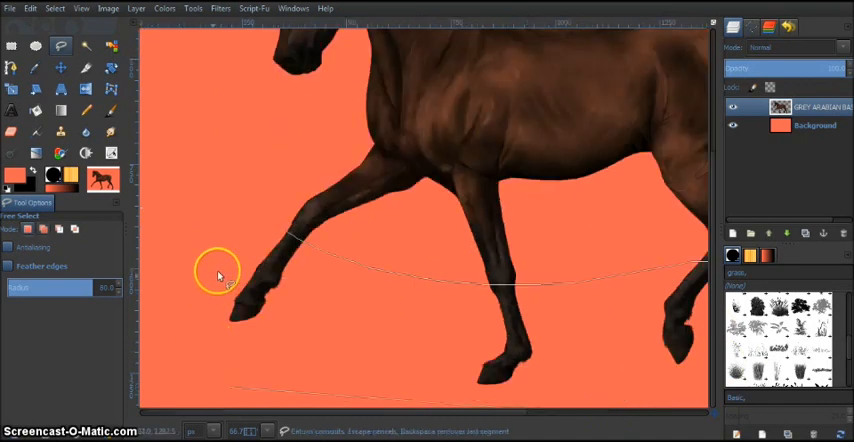
{"action": "left_click", "coordinate": [284, 230]}
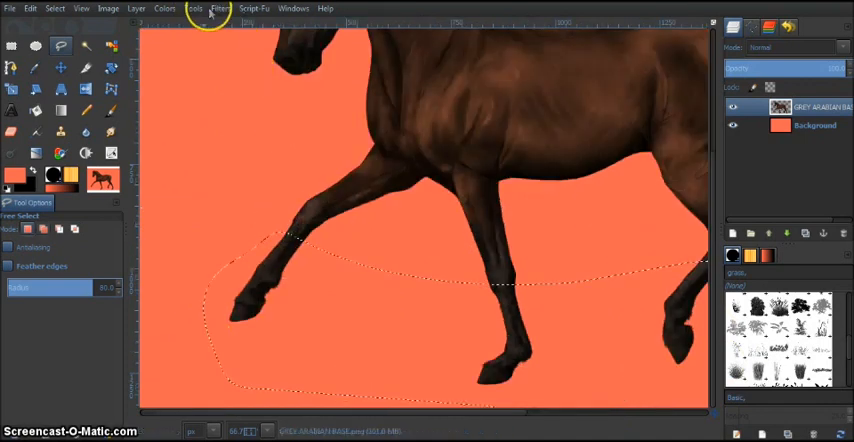
{"action": "mouse_move", "coordinate": [164, 8]}
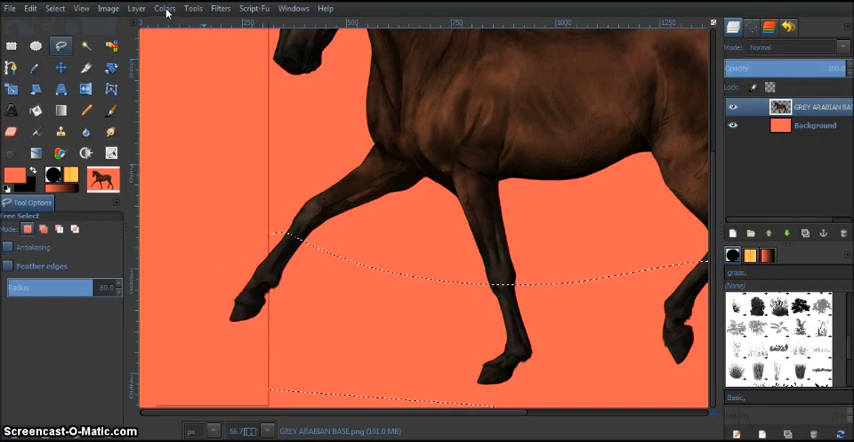
Step: Darken the lower front legs, re-outline them and bring up Hue-Saturation for a second pass
{"action": "left_click", "coordinate": [164, 8]}
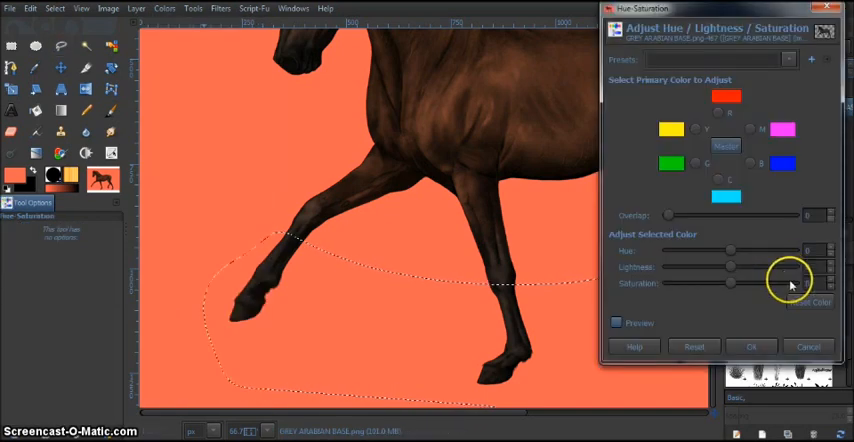
{"action": "mouse_move", "coordinate": [820, 276]}
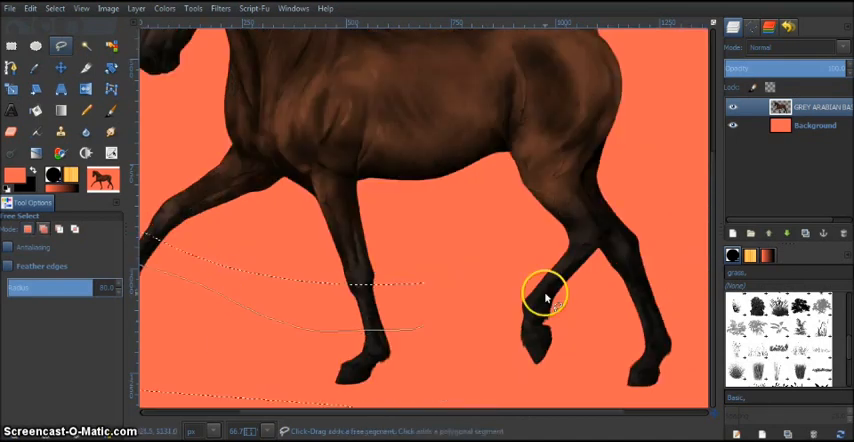
{"action": "left_click", "coordinate": [644, 412]}
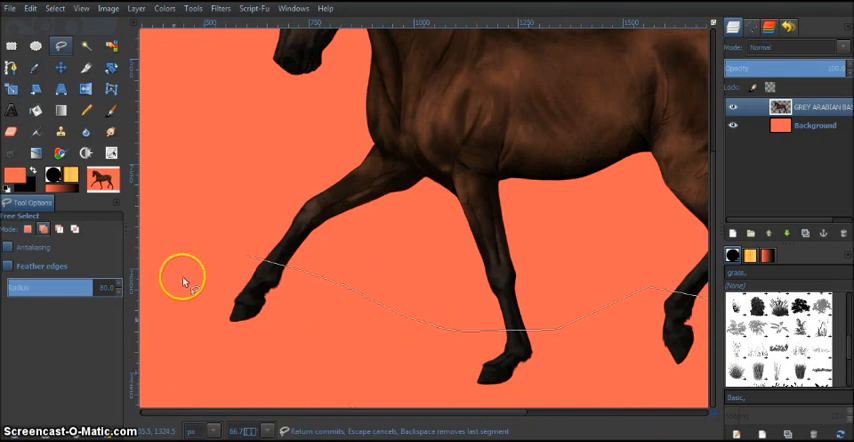
{"action": "left_click", "coordinate": [248, 258]}
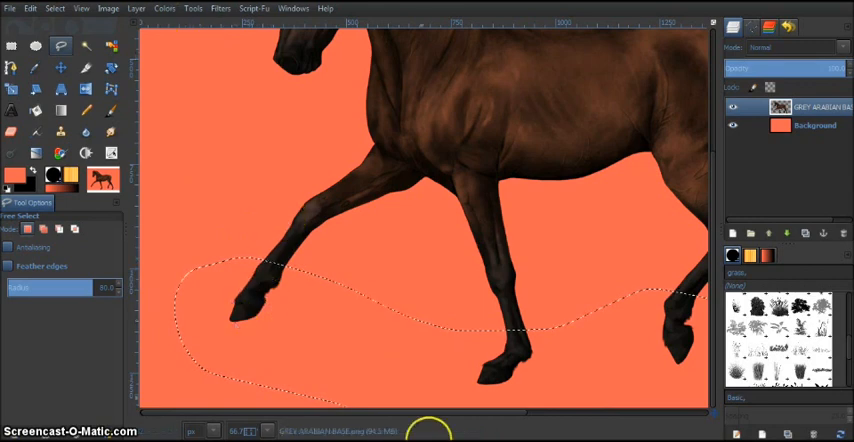
{"action": "left_click", "coordinate": [164, 8]}
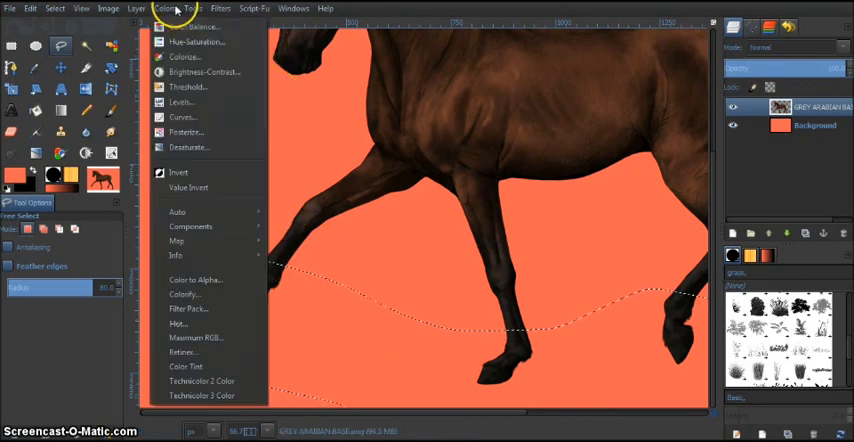
{"action": "left_click", "coordinate": [196, 40]}
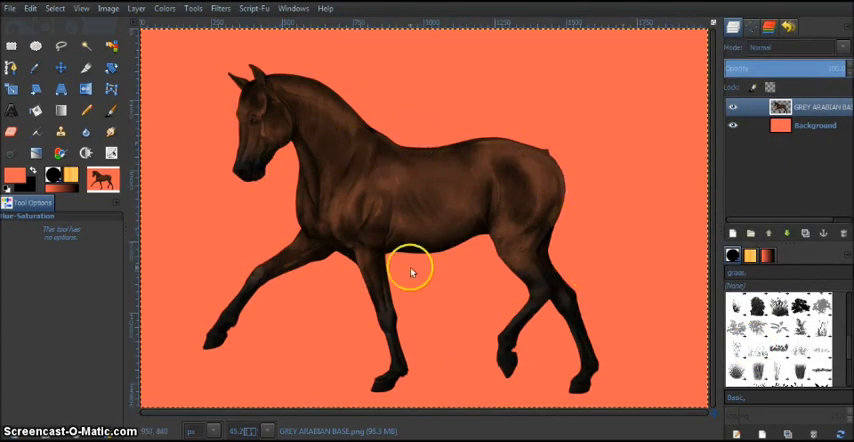
{"action": "mouse_move", "coordinate": [276, 96]}
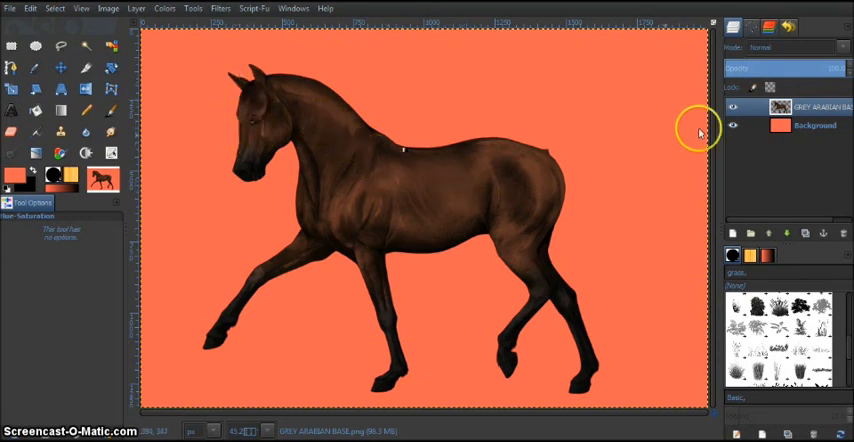
{"action": "mouse_move", "coordinate": [590, 160]}
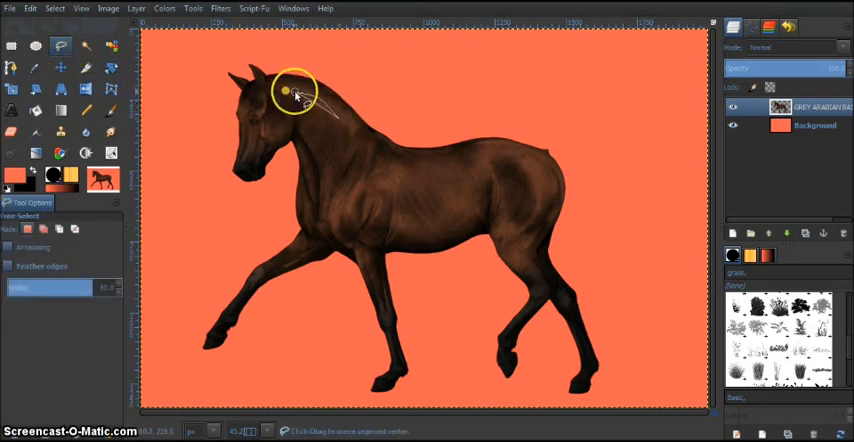
{"action": "mouse_move", "coordinate": [478, 188]}
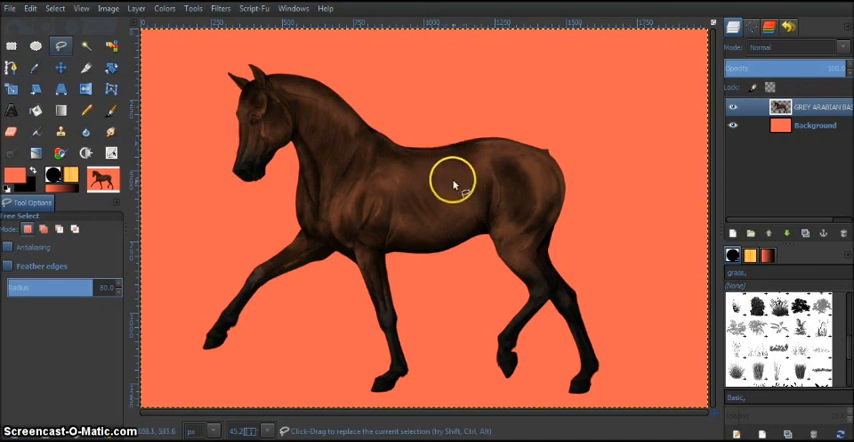
{"action": "mouse_move", "coordinate": [318, 158]}
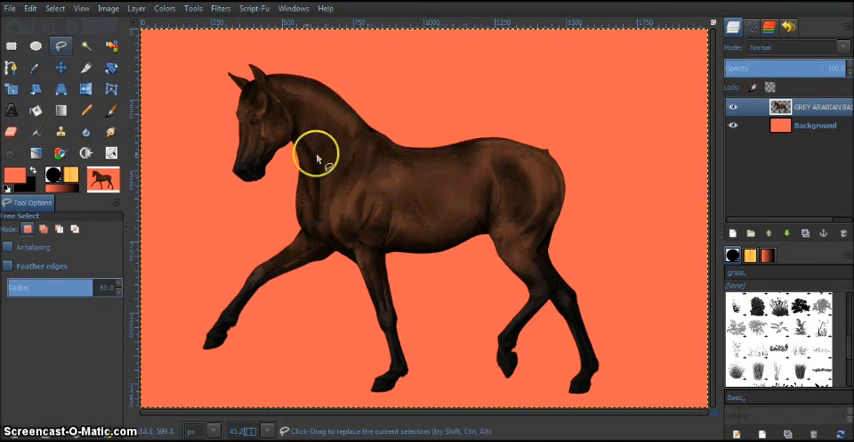
{"action": "mouse_move", "coordinate": [380, 244]}
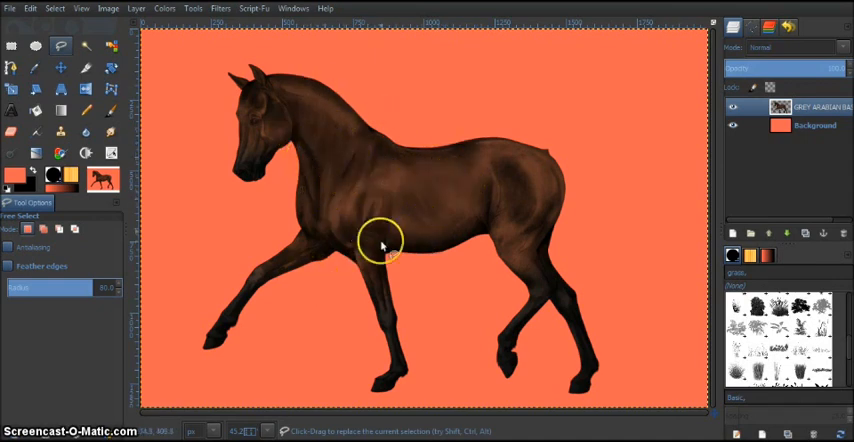
{"action": "mouse_move", "coordinate": [380, 184]}
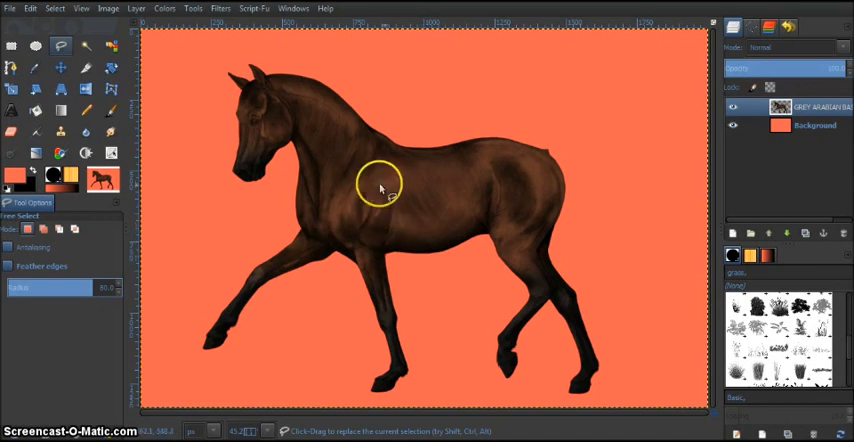
{"action": "mouse_move", "coordinate": [420, 184]}
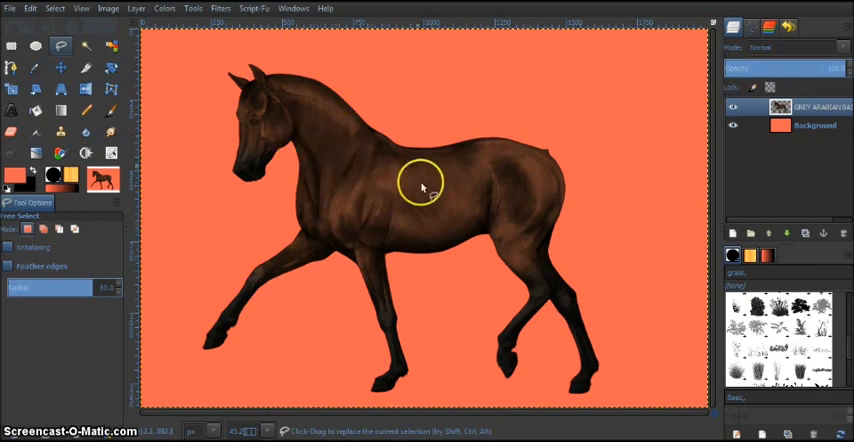
{"action": "mouse_move", "coordinate": [450, 220]}
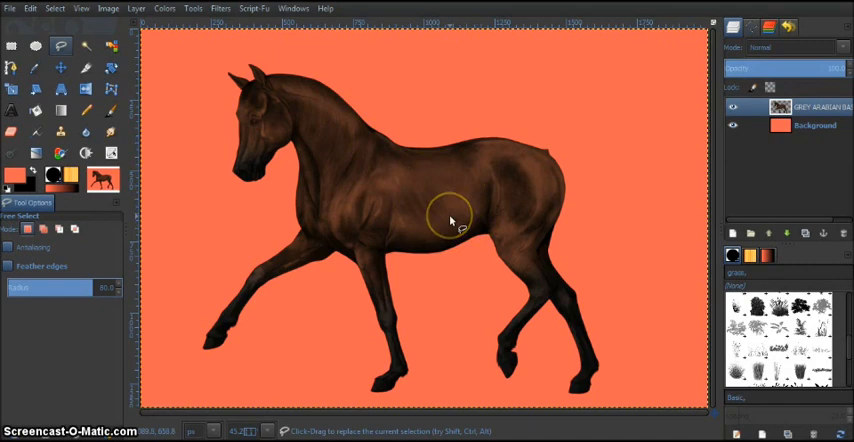
{"action": "mouse_move", "coordinate": [538, 224]}
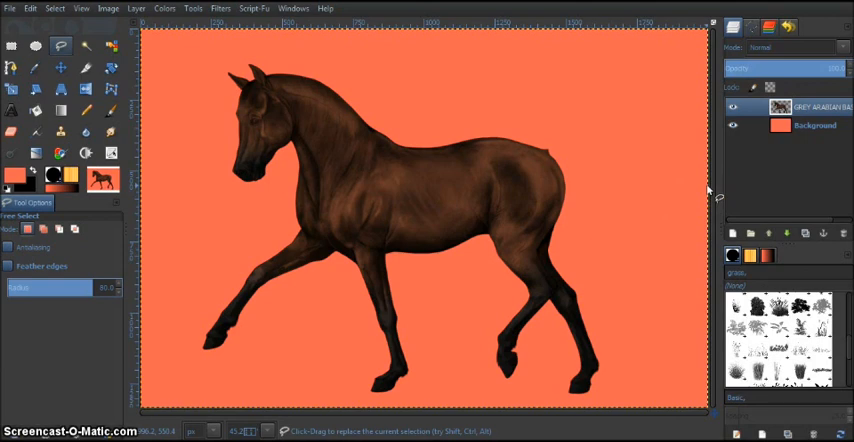
{"action": "mouse_move", "coordinate": [690, 182]}
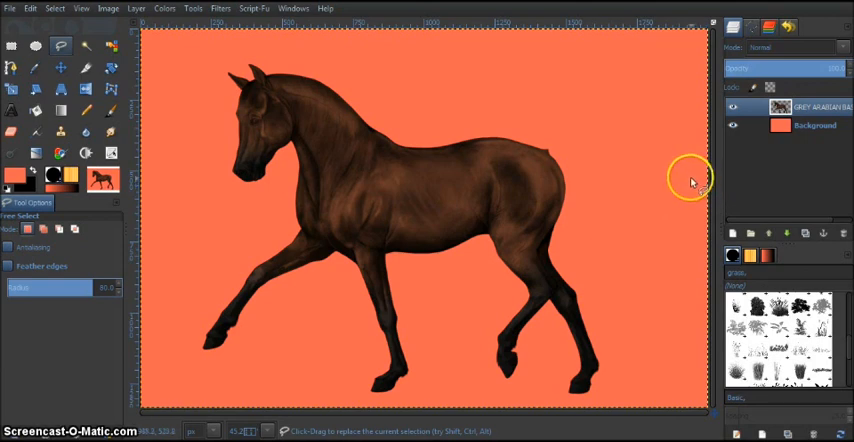
{"action": "mouse_move", "coordinate": [688, 178]}
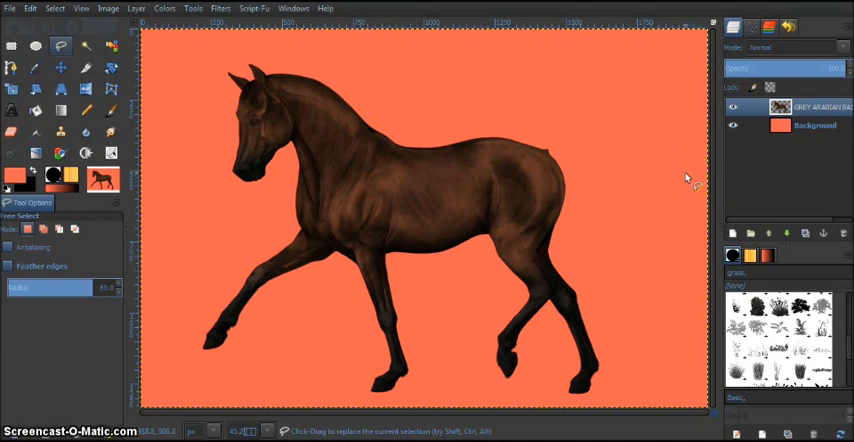
{"action": "mouse_move", "coordinate": [258, 162]}
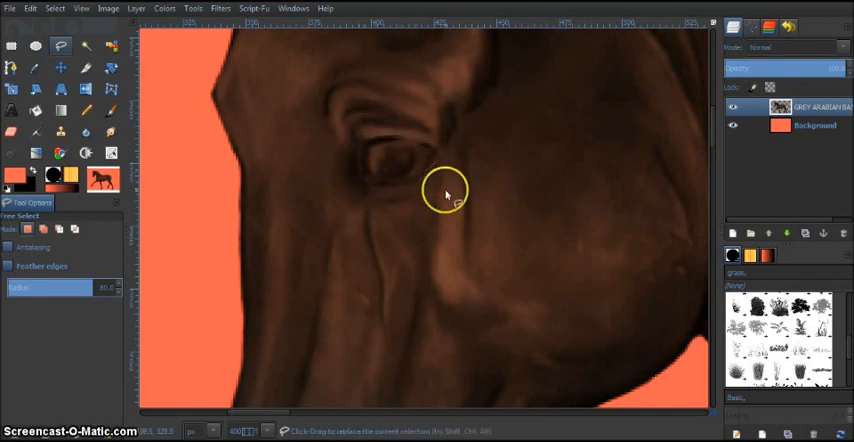
{"action": "mouse_move", "coordinate": [480, 188]}
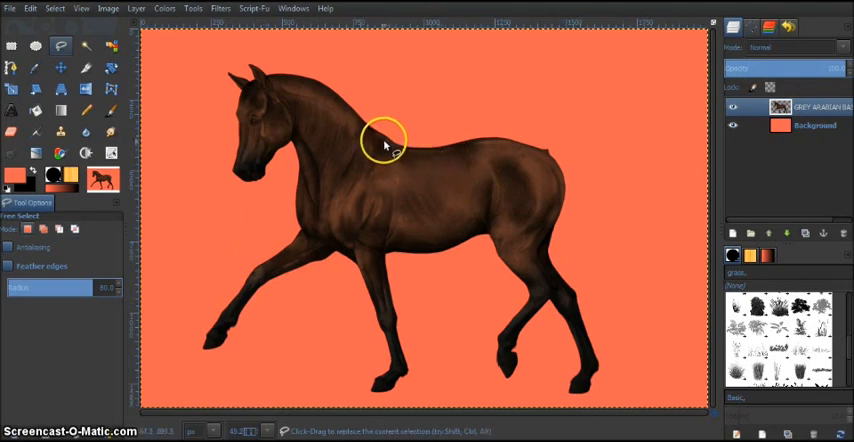
{"action": "mouse_move", "coordinate": [570, 290]}
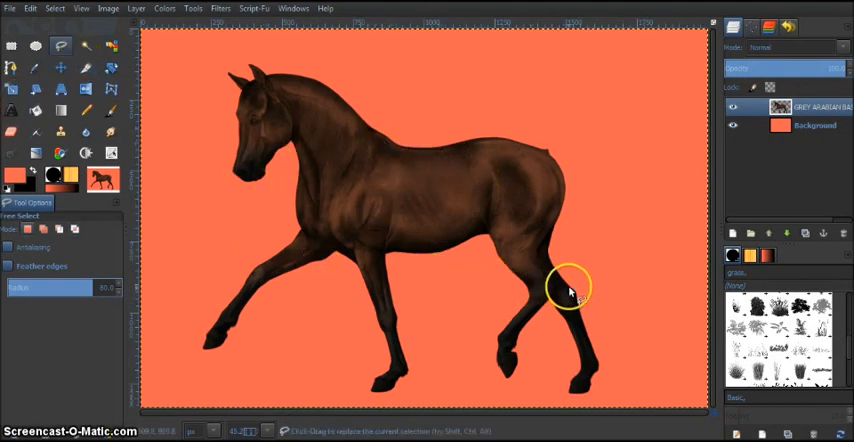